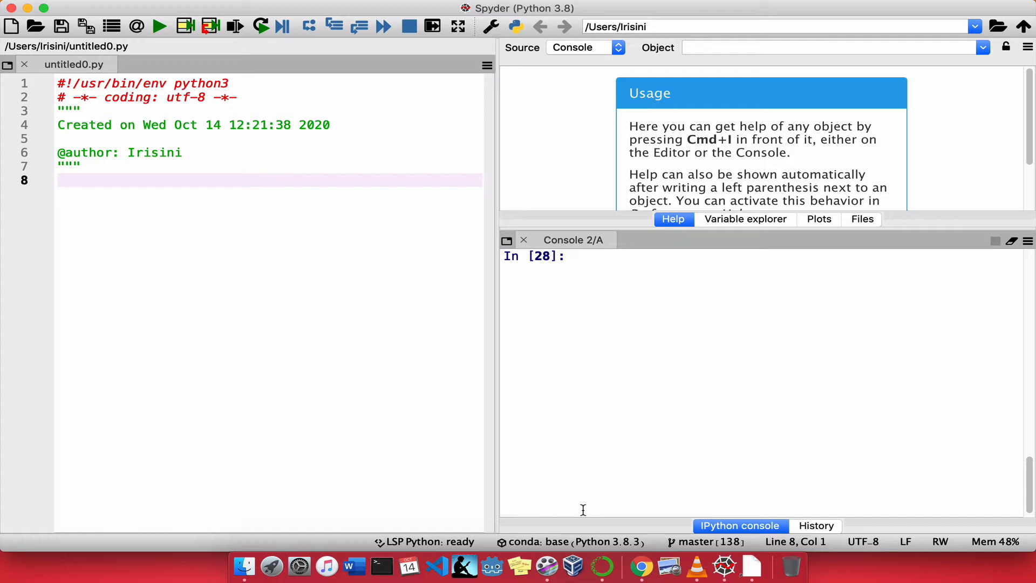
{"action": "mouse_move", "coordinate": [565, 404]}
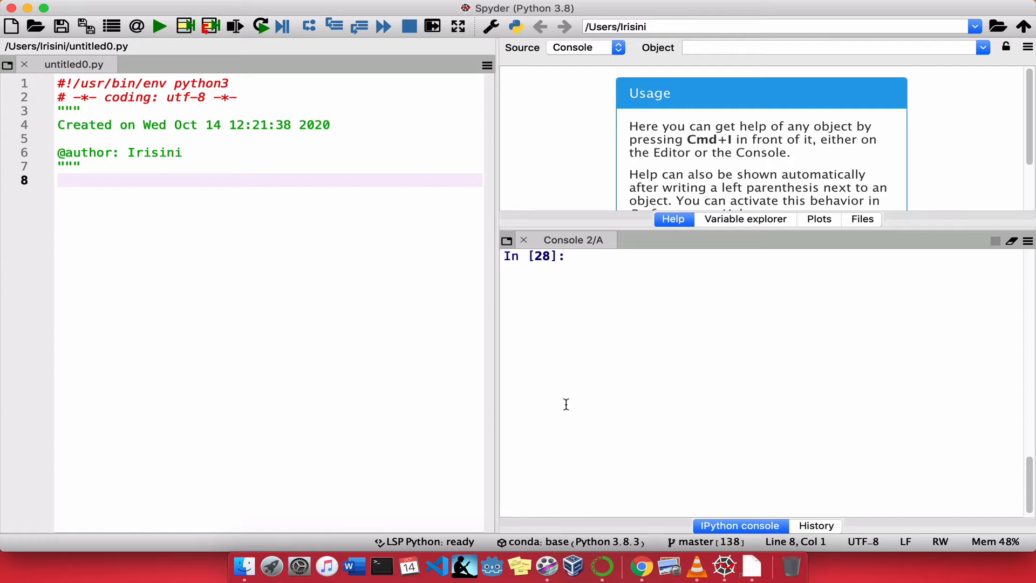
{"action": "mouse_move", "coordinate": [576, 261]}
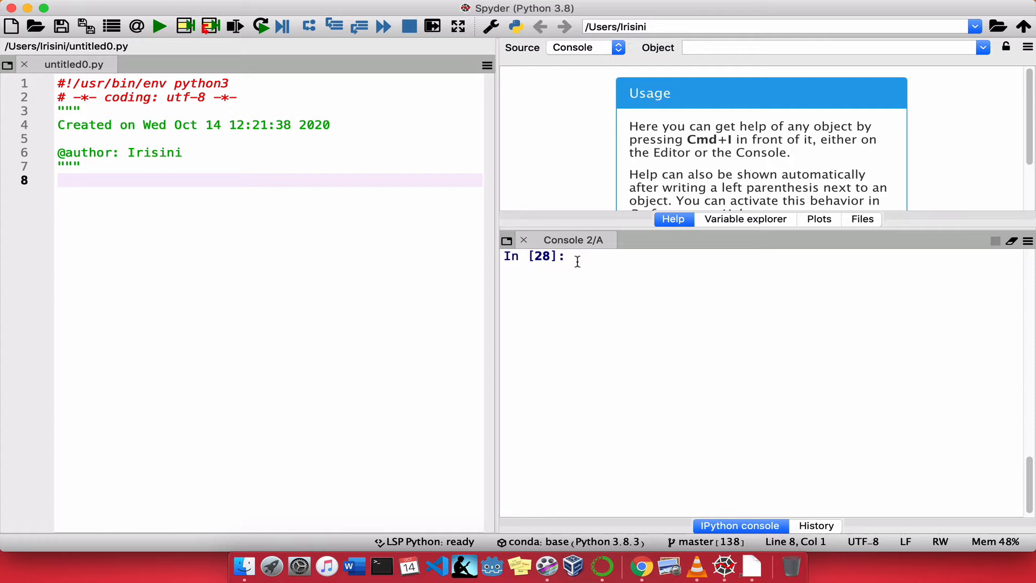
{"action": "mouse_move", "coordinate": [38, 137]}
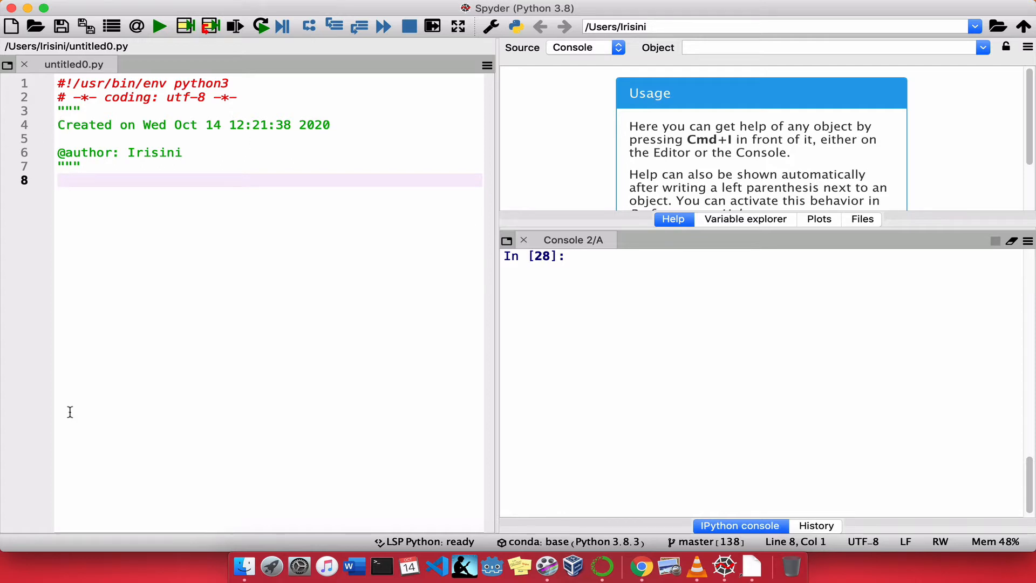
{"action": "mouse_move", "coordinate": [109, 214]}
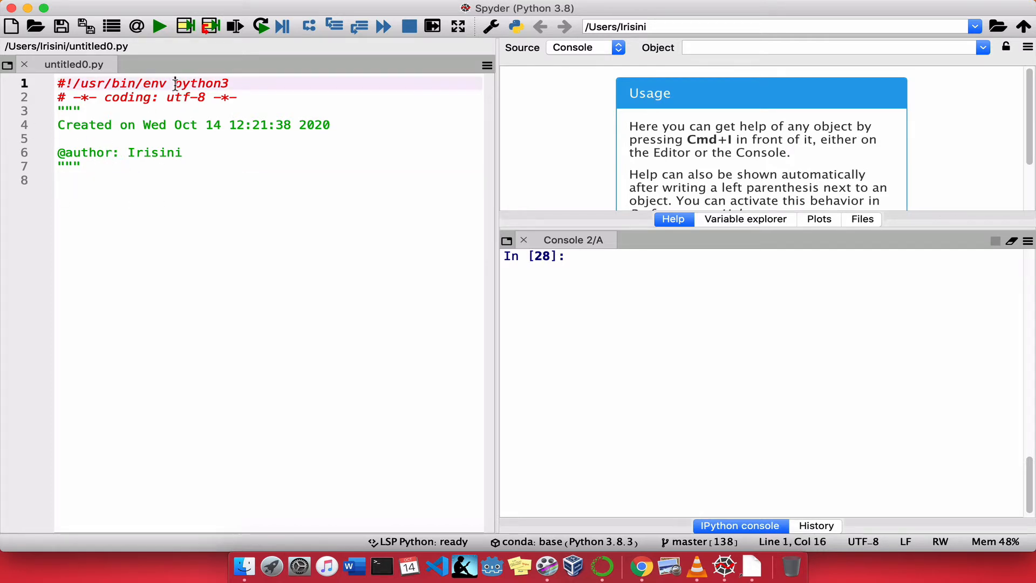
Step: Remove the template's date and author docstring, leaving blank lines below the coding header
{"action": "double_click", "coordinate": [201, 83]}
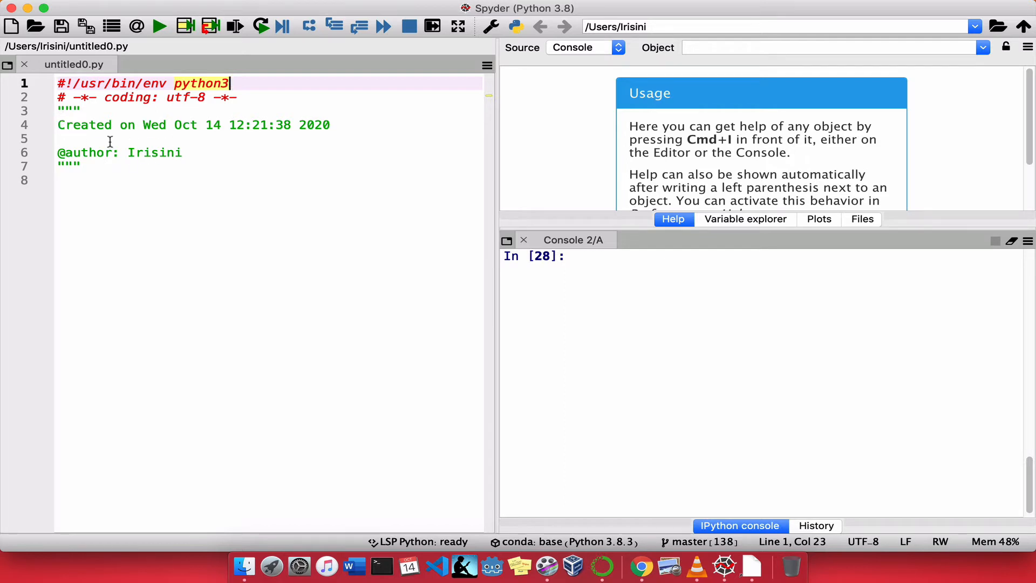
{"action": "mouse_move", "coordinate": [152, 141]}
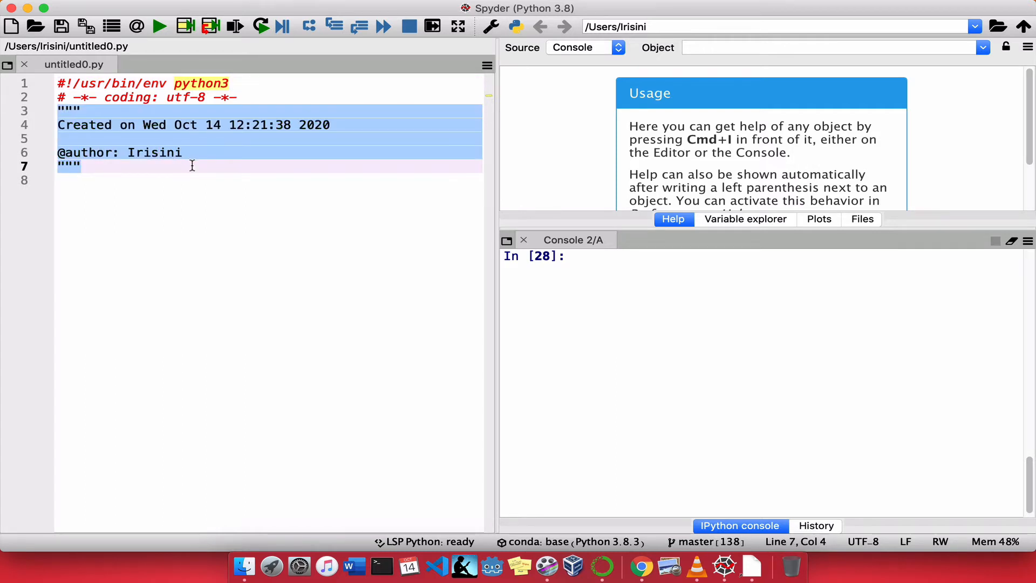
{"action": "key", "text": "Delete"}
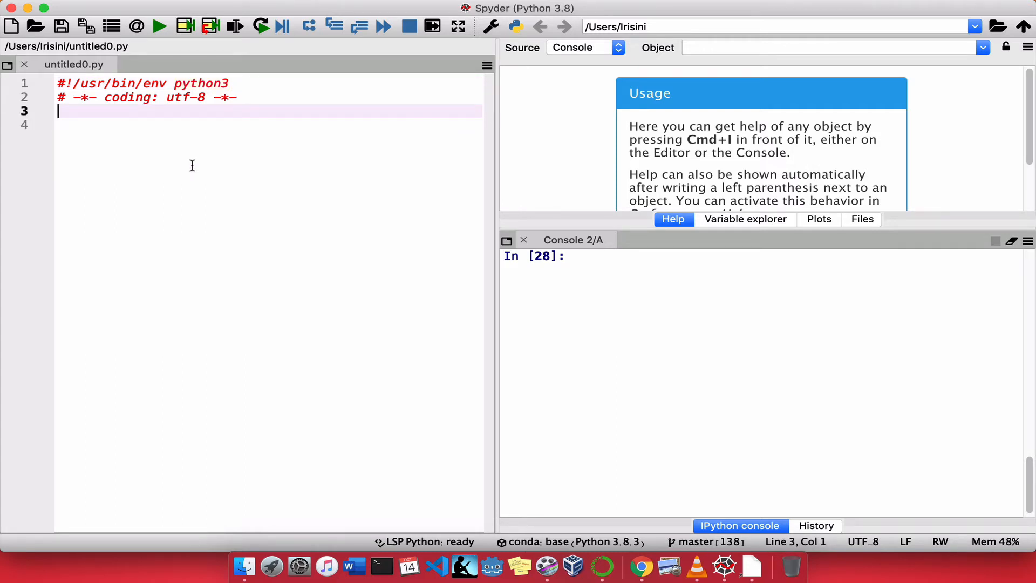
{"action": "key", "text": "enter"}
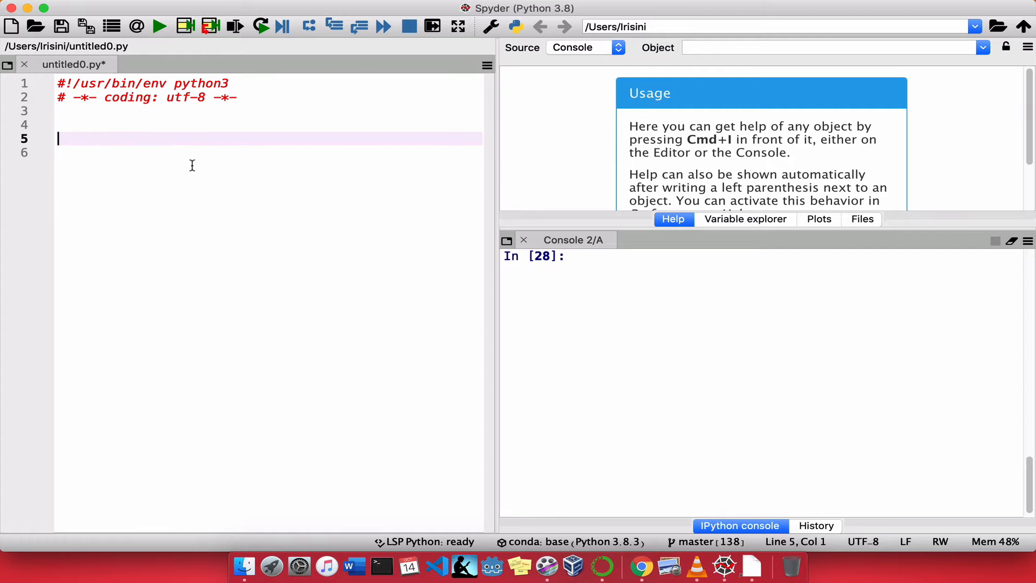
Step: Write the comment '# This program will put together everything we have learned in unit #1'
{"action": "type", "text": "#"}
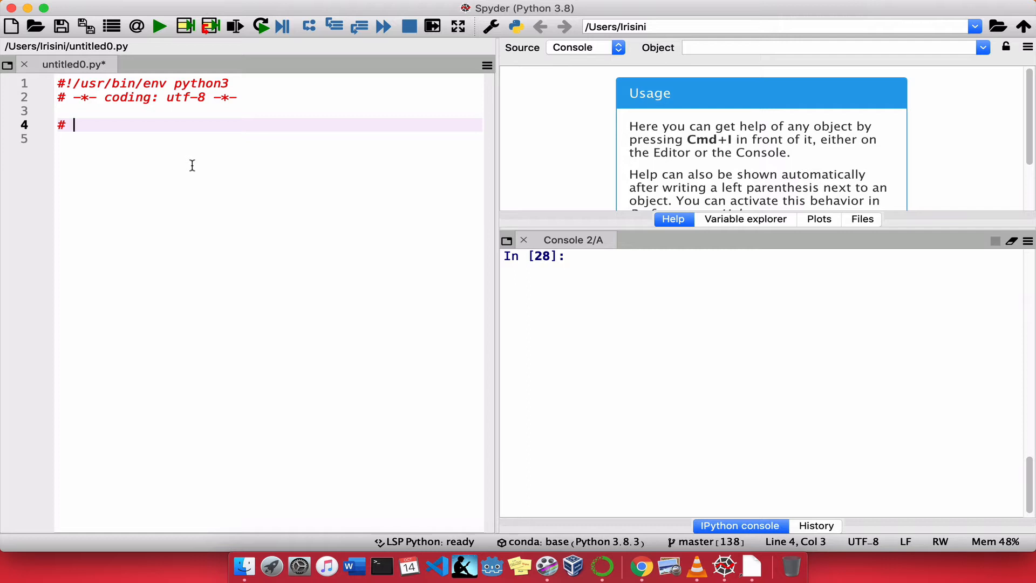
{"action": "type", "text": "This"}
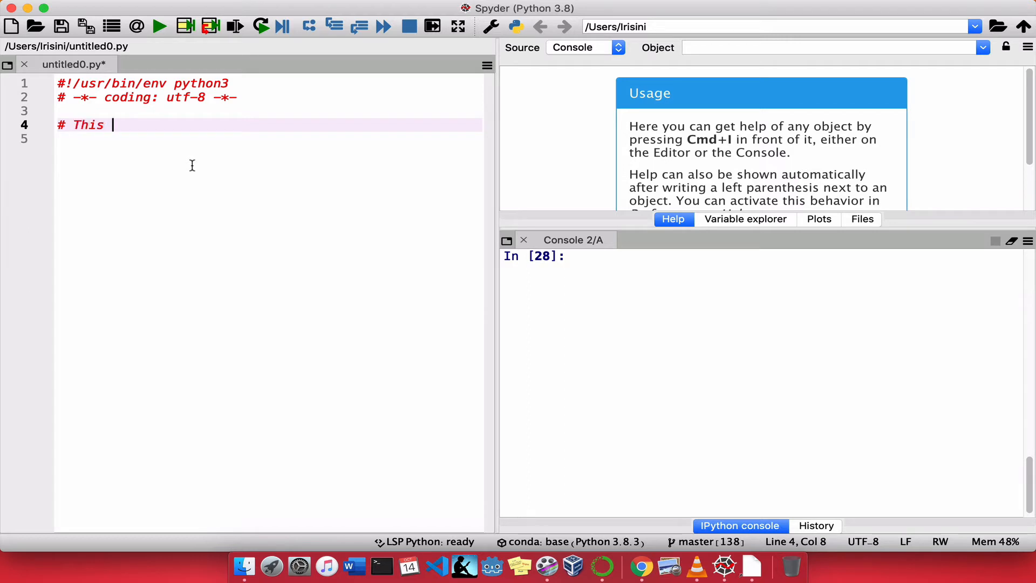
{"action": "type", "text": "progrm"}
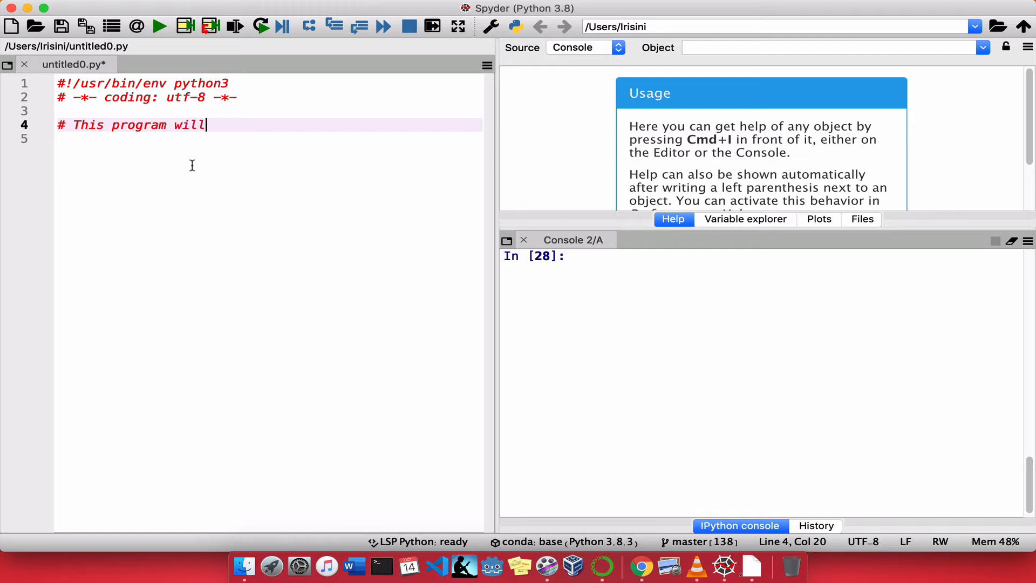
{"action": "type", "text": "put to"}
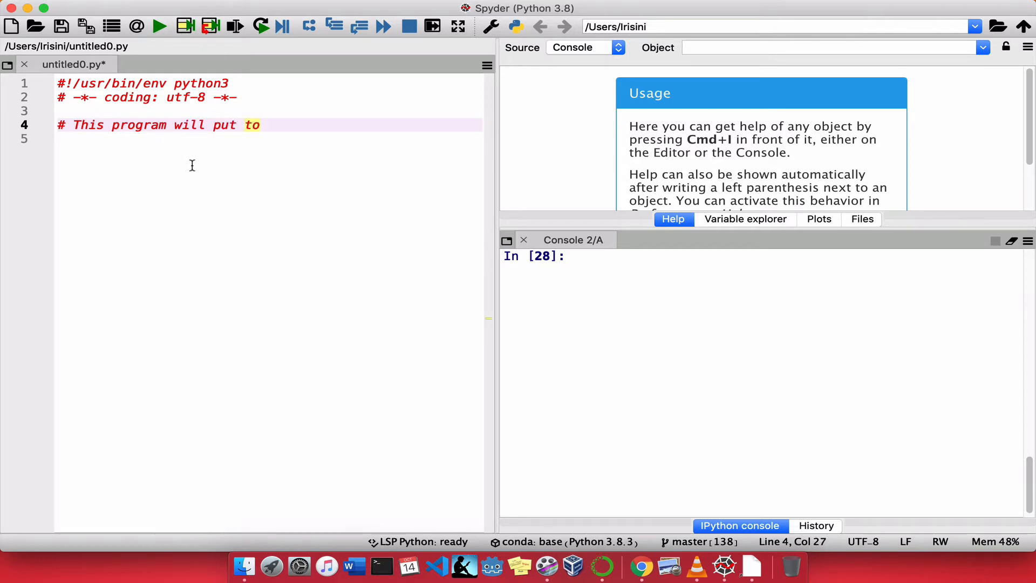
{"action": "type", "text": "gether"}
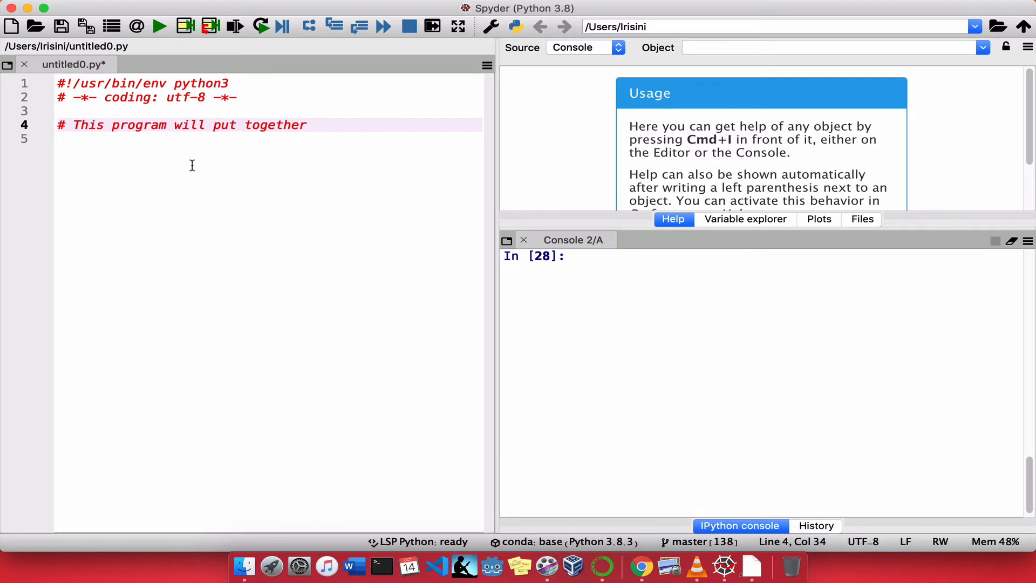
{"action": "type", "text": "everthing that"}
{"action": "left_click", "coordinate": [269, 138]}
{"action": "type", "text": "#"}
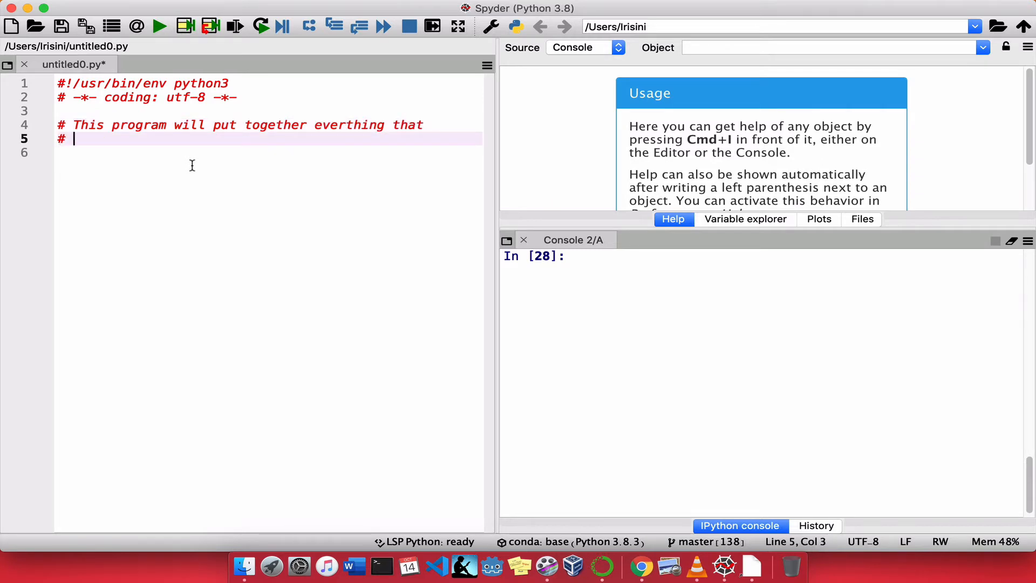
{"action": "type", "text": "we hav"}
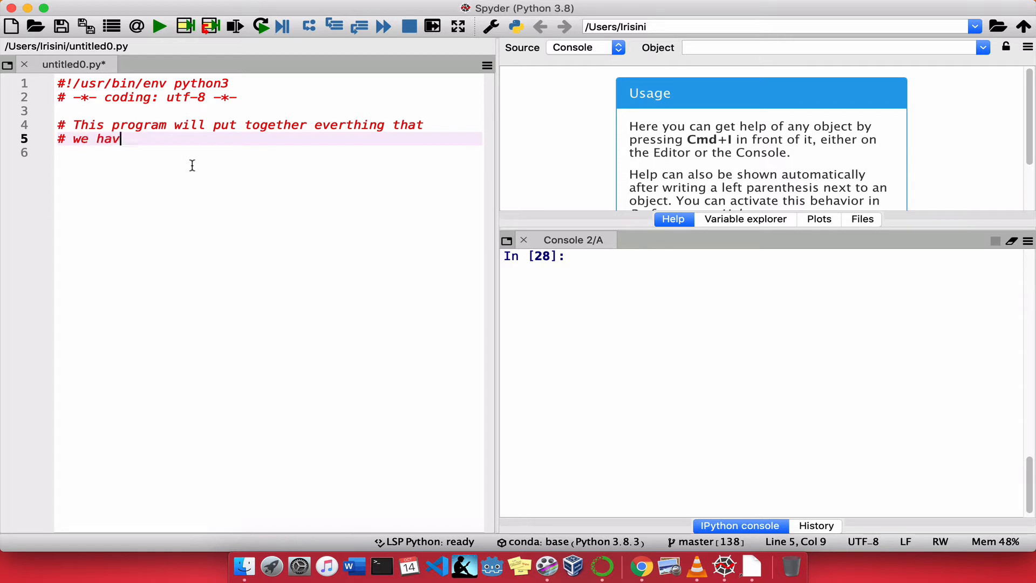
{"action": "type", "text": "e learned in unit #1"}
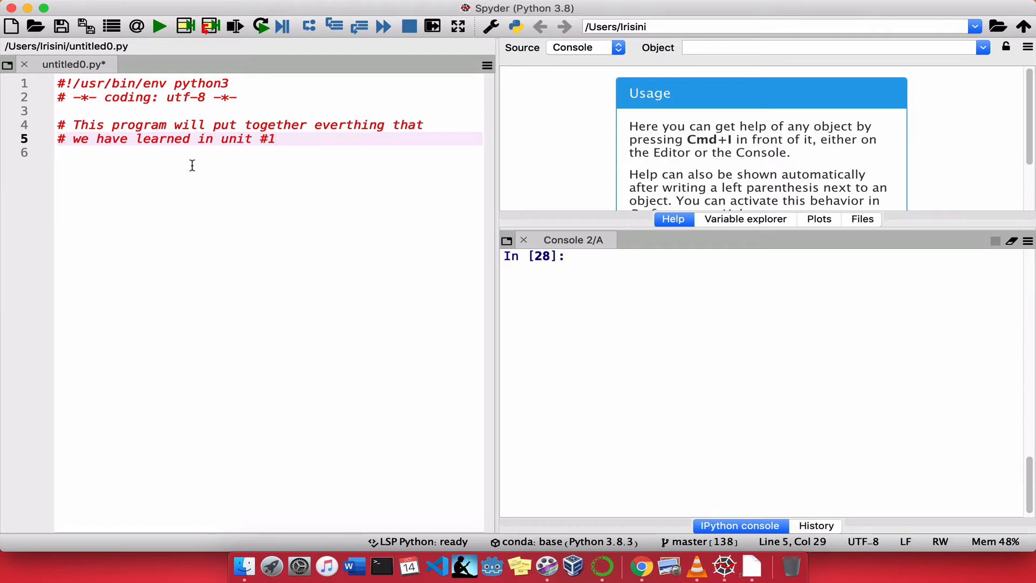
{"action": "key", "text": "enter"}
{"action": "type", "text": "#"}
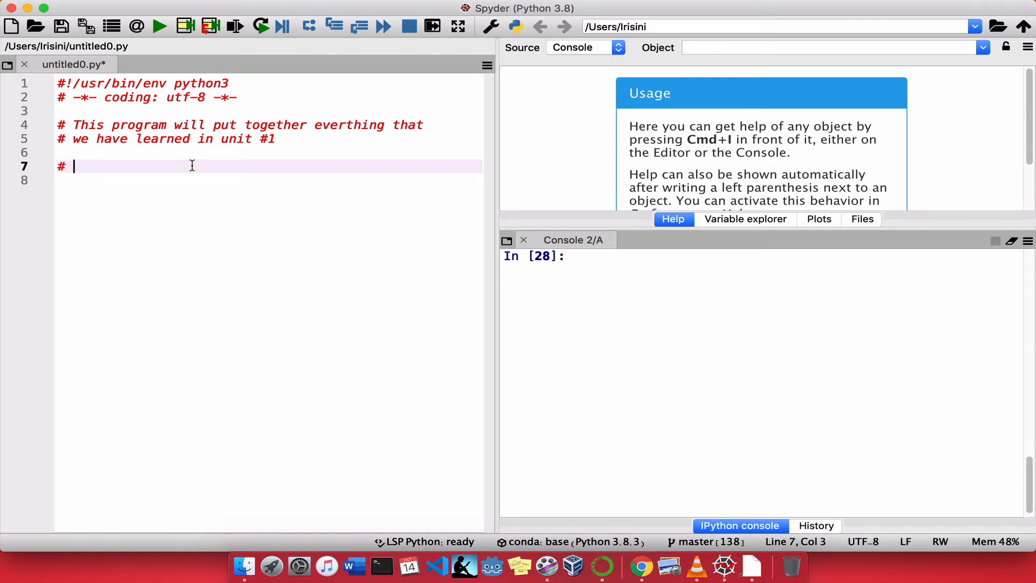
Step: Add outline comments '# Ask the user their name' and '# Ask the user their age'
{"action": "type", "text": "A"}
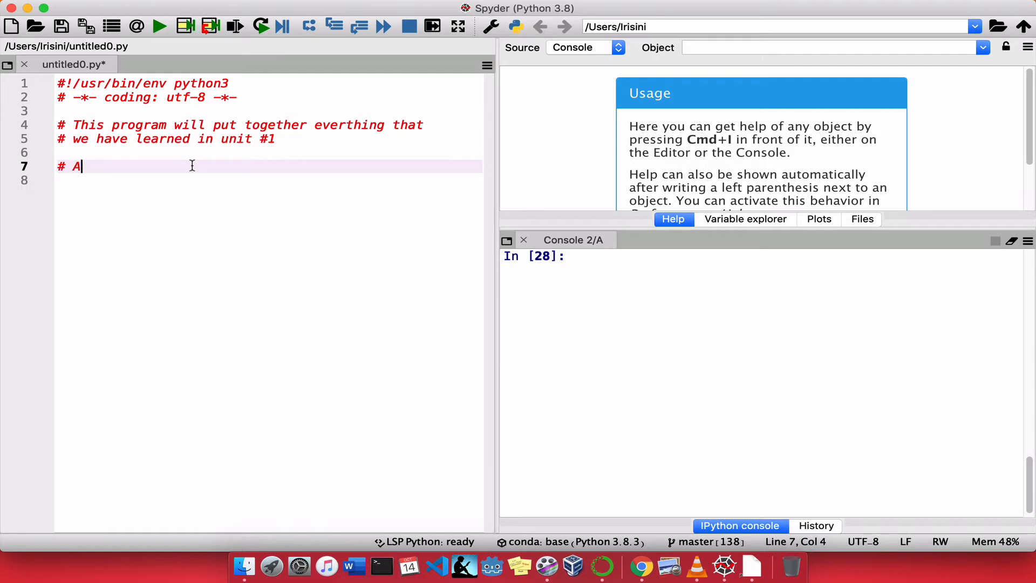
{"action": "type", "text": "sk the user for th"}
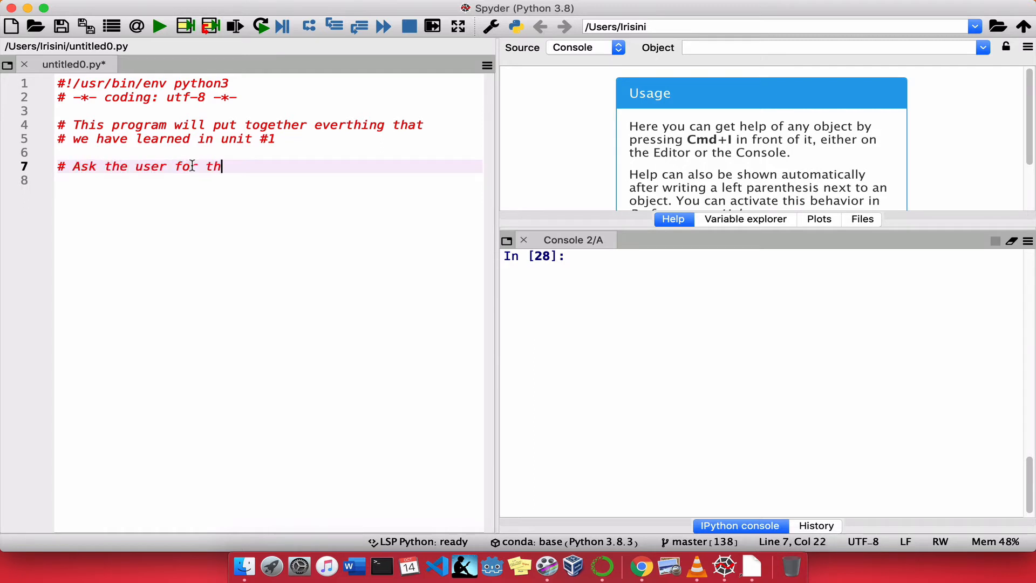
{"action": "type", "text": "eir name"}
{"action": "type", "text": "#"}
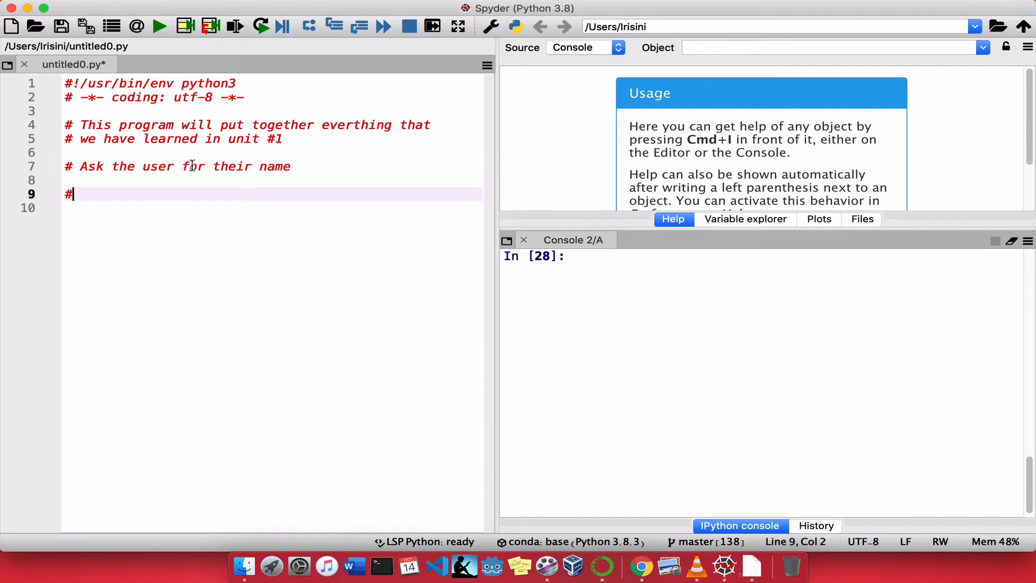
{"action": "type", "text": "\" \""}
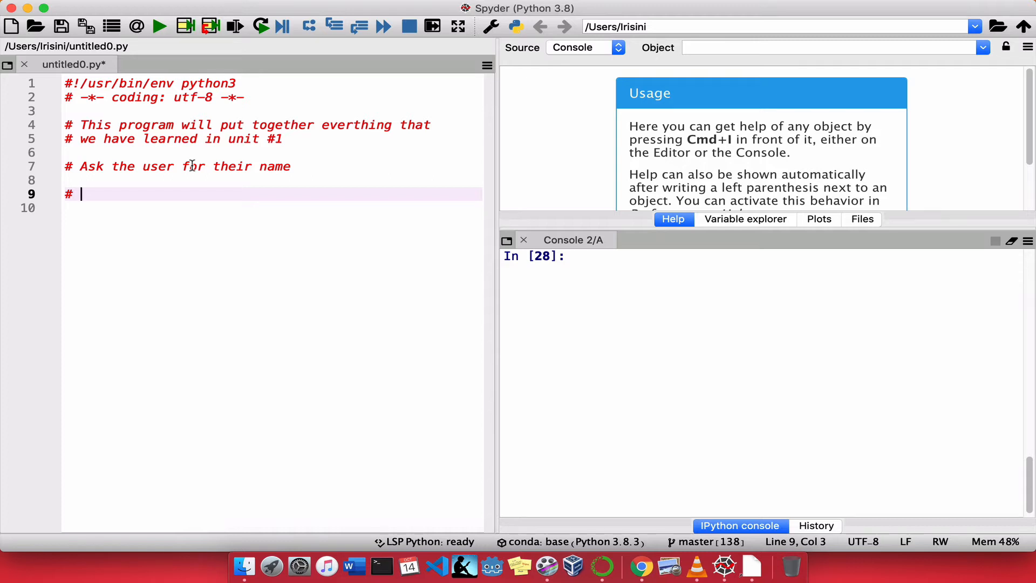
{"action": "type", "text": "Ask the user for their a"}
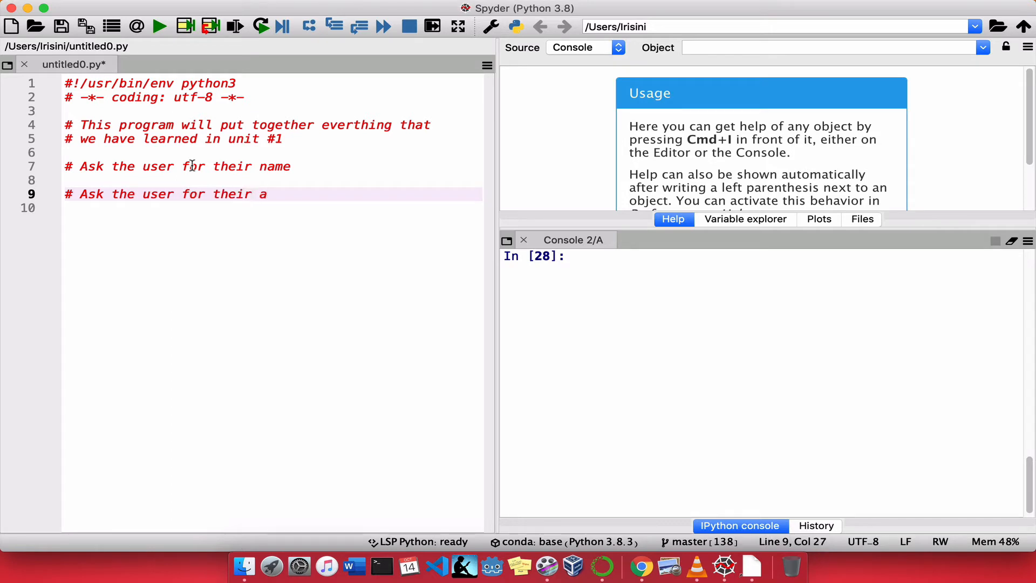
{"action": "type", "text": "ge"}
{"action": "type", "text": "#"}
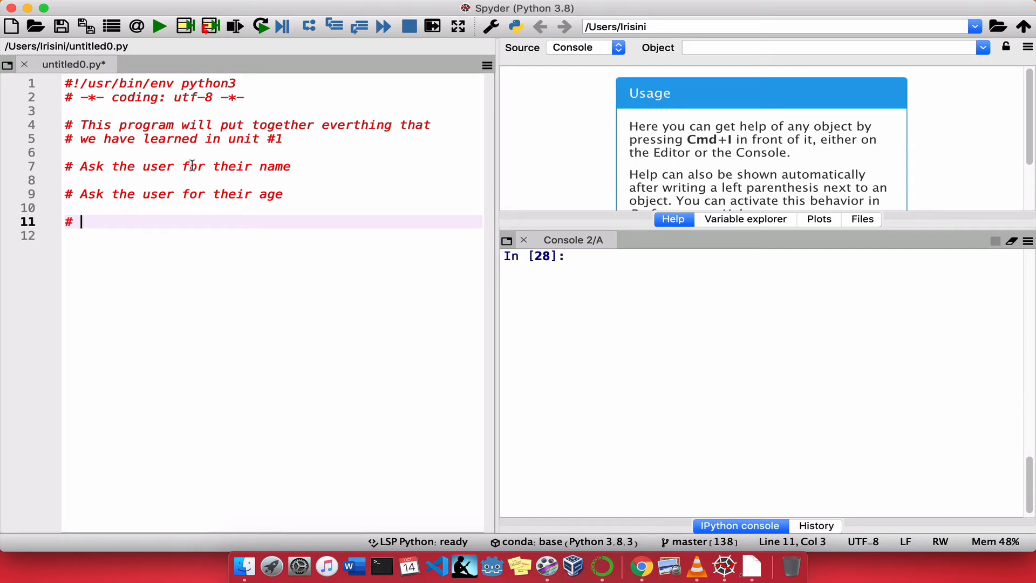
Step: Add the final outline comment '# Tell the user when they were born'
{"action": "type", "text": "Tell"}
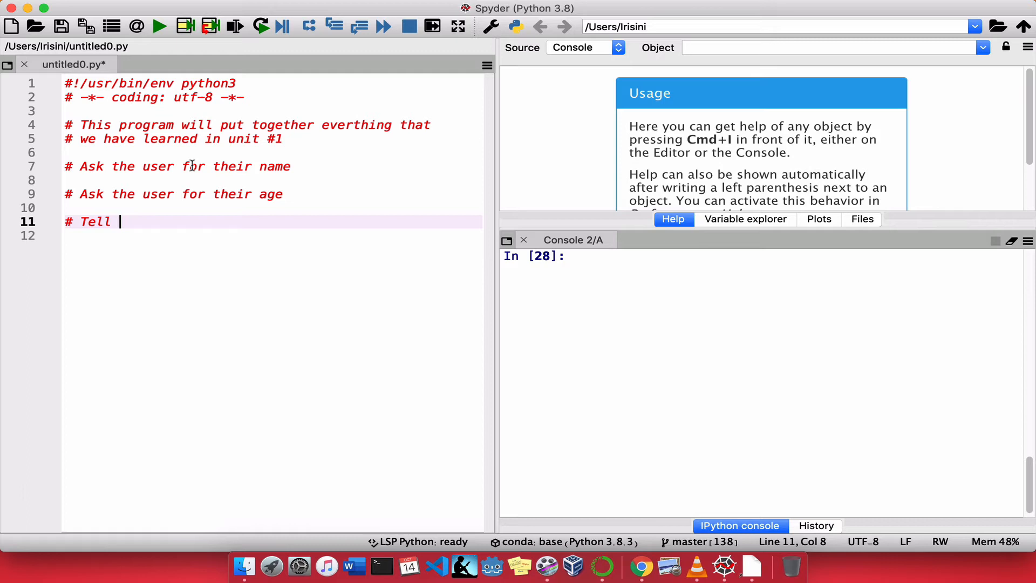
{"action": "type", "text": "the user"}
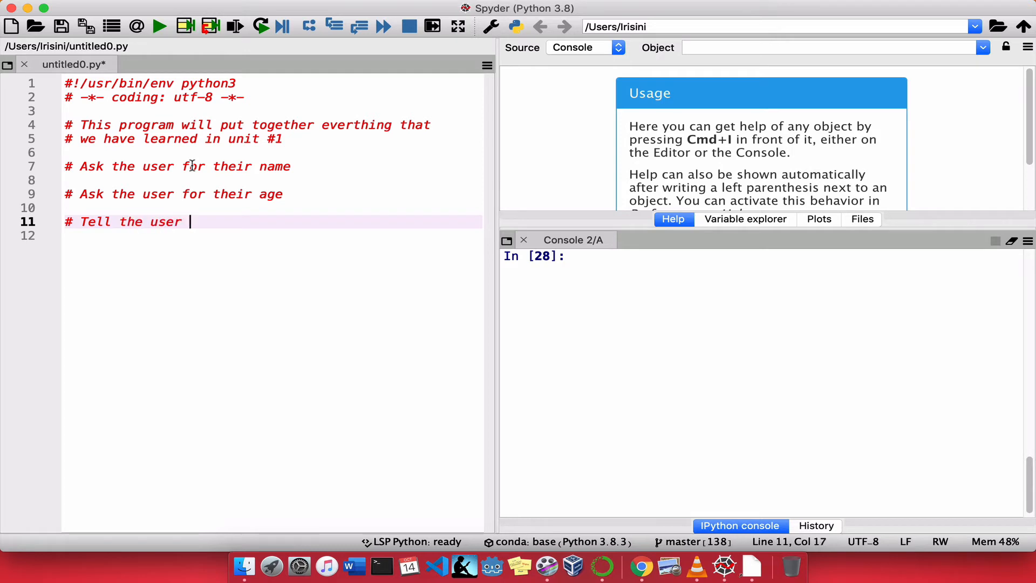
{"action": "type", "text": "how old"}
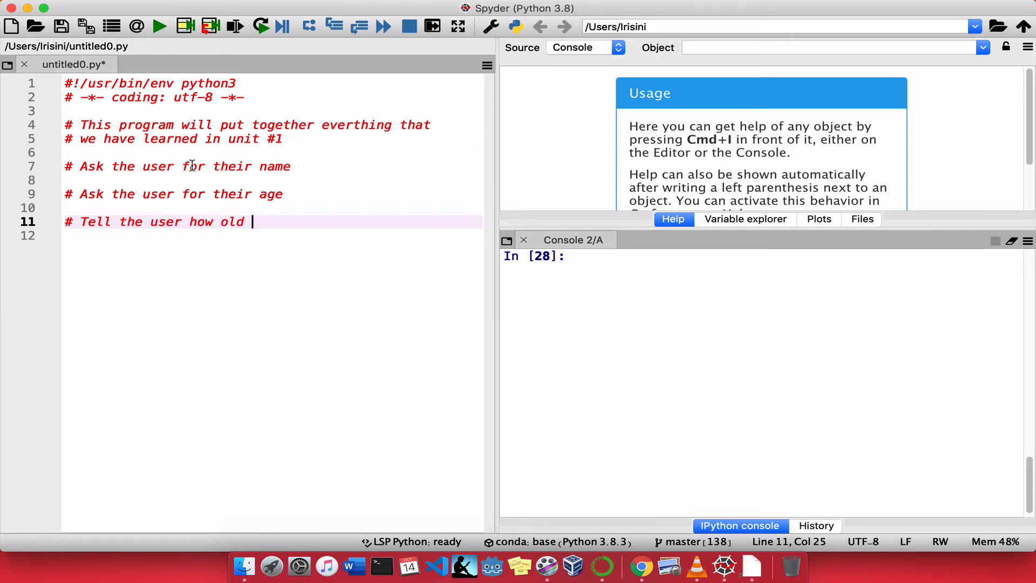
{"action": "type", "text": "they wi"}
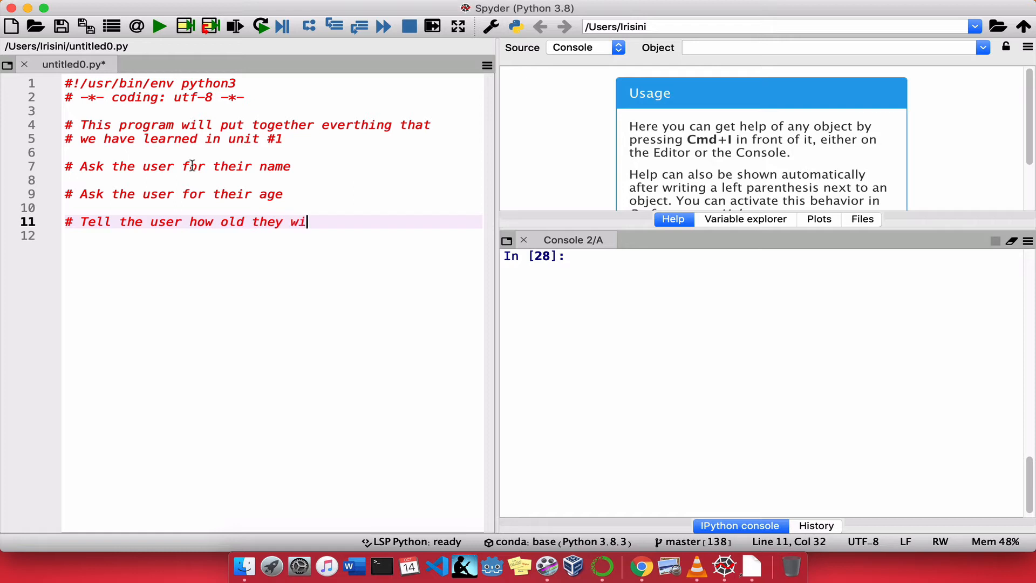
{"action": "type", "text": "ll"}
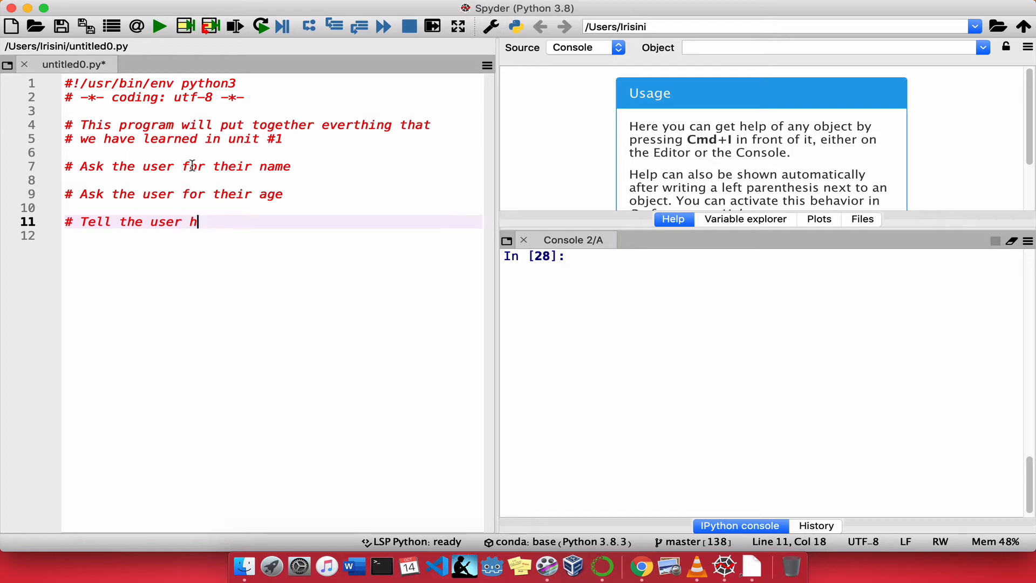
{"action": "type", "text": "when"}
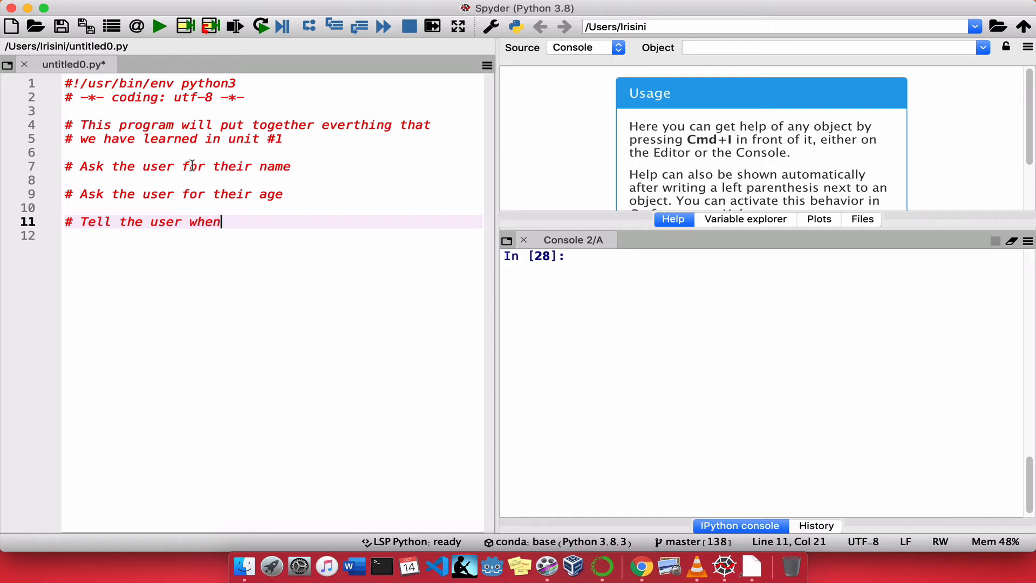
{"action": "type", "text": "t"}
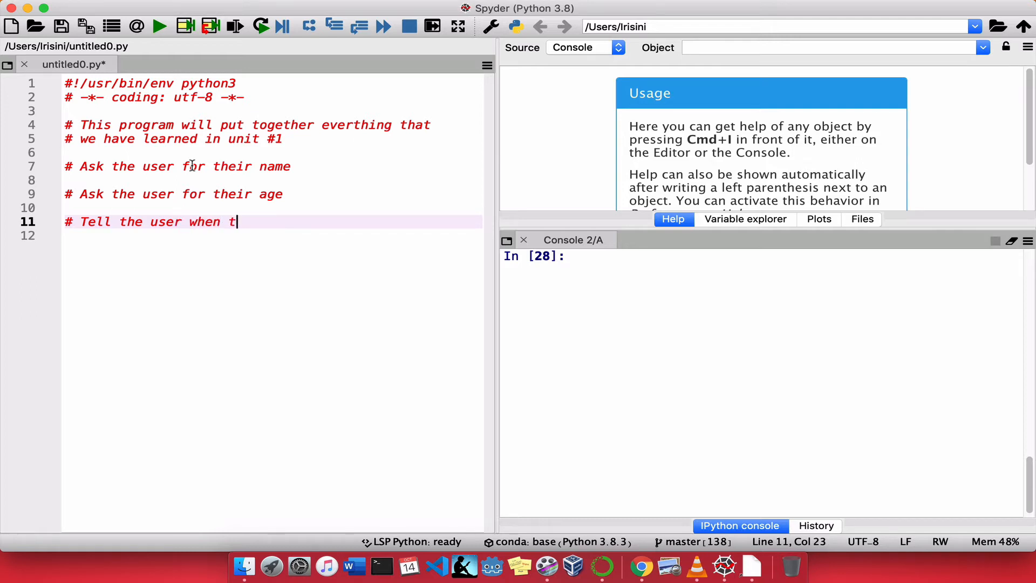
{"action": "type", "text": "hey were"}
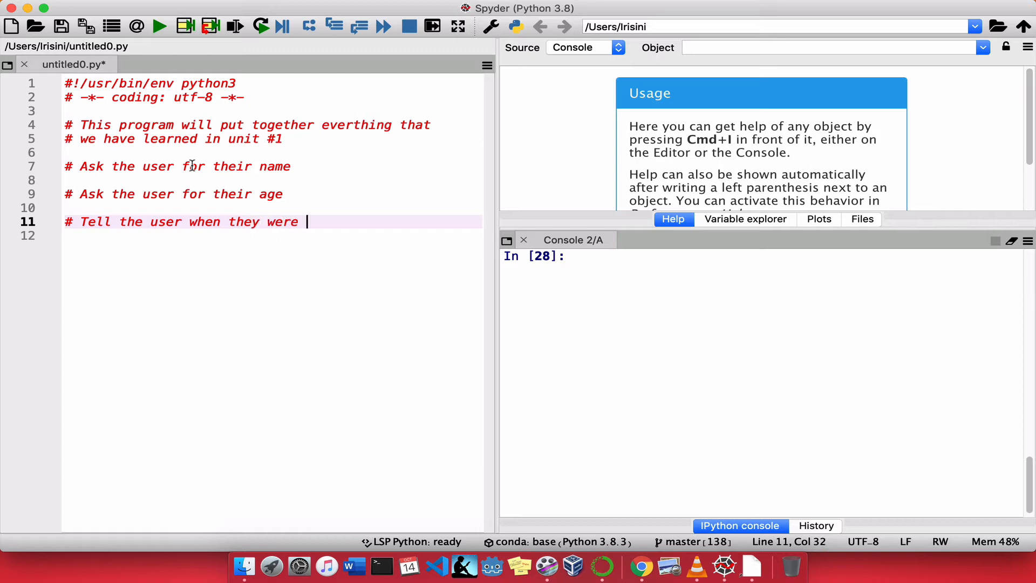
{"action": "type", "text": "born"}
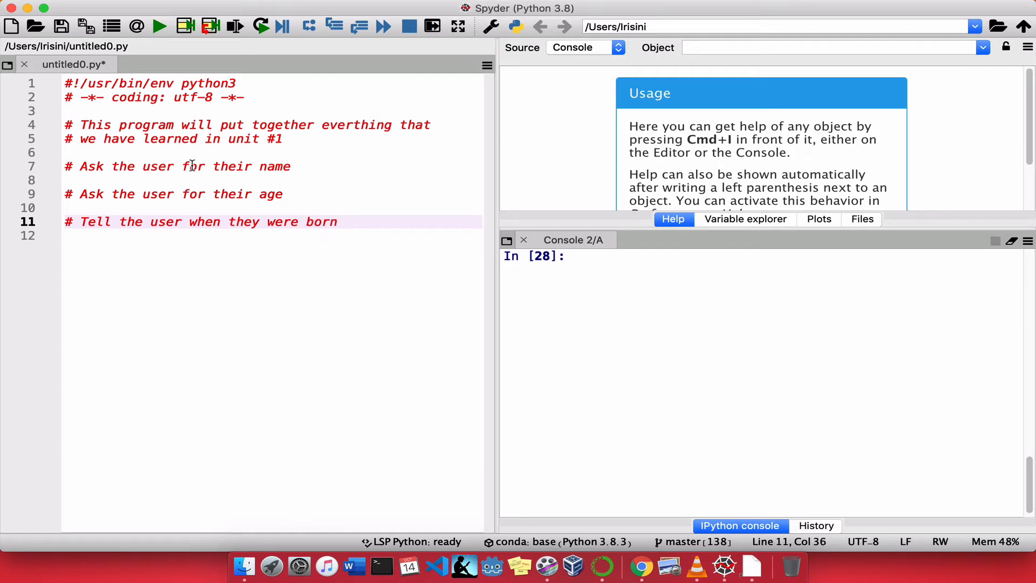
{"action": "key", "text": "enter"}
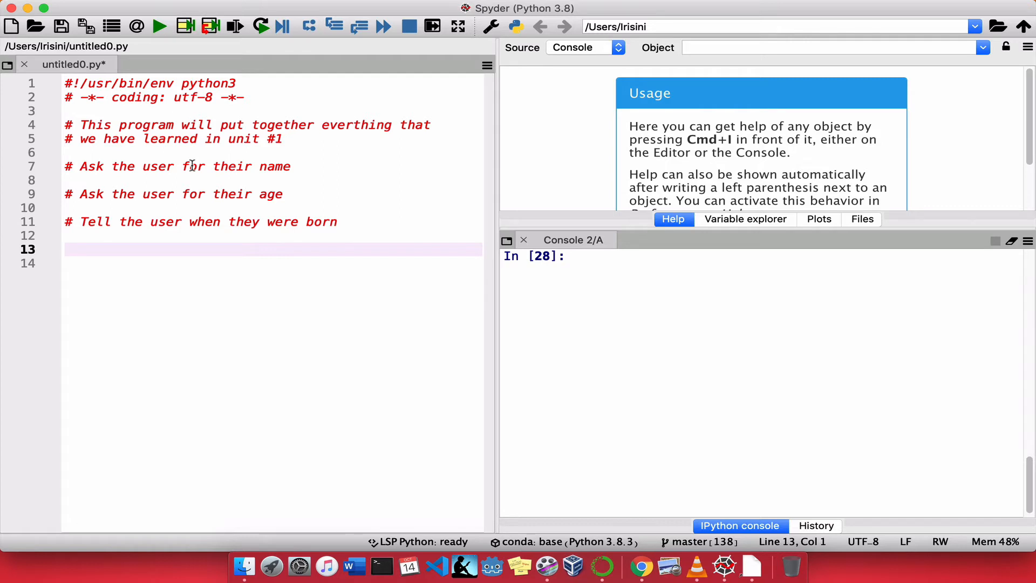
{"action": "mouse_move", "coordinate": [300, 168]}
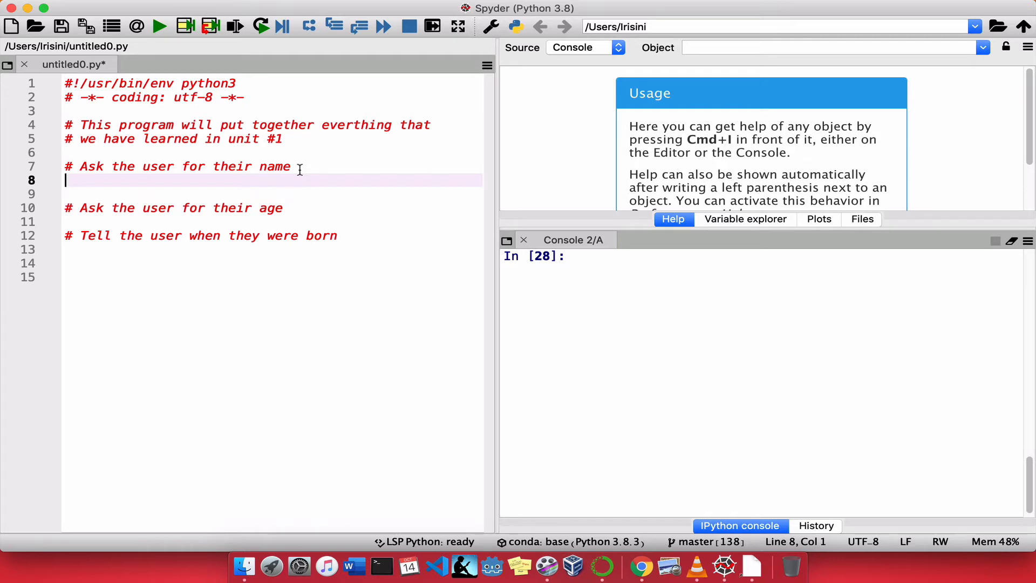
Step: On line 8, write user_name = input('Enter your name: ')
{"action": "type", "text": "user_"}
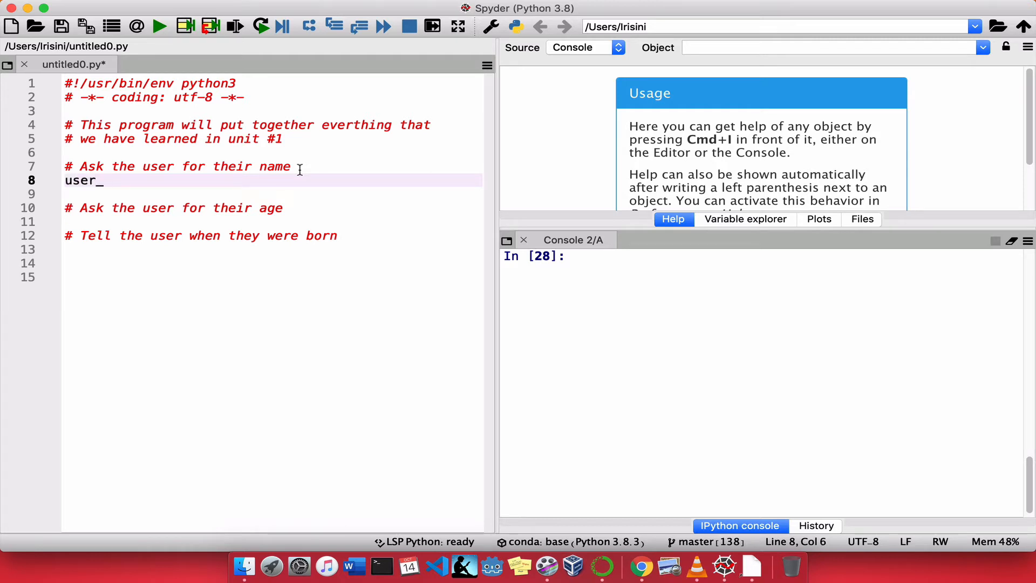
{"action": "type", "text": "name"}
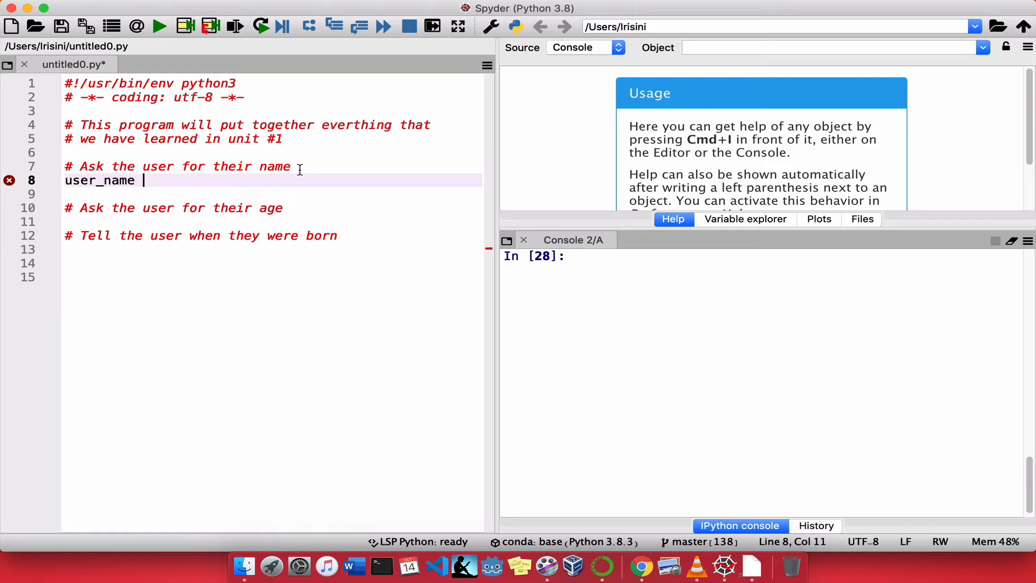
{"action": "type", "text": "= in"}
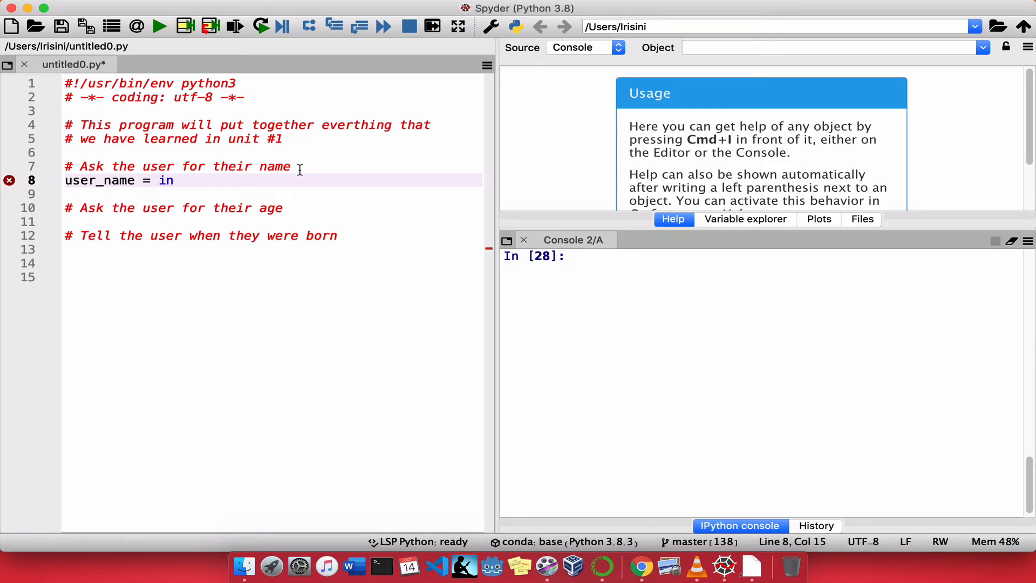
{"action": "type", "text": "put"}
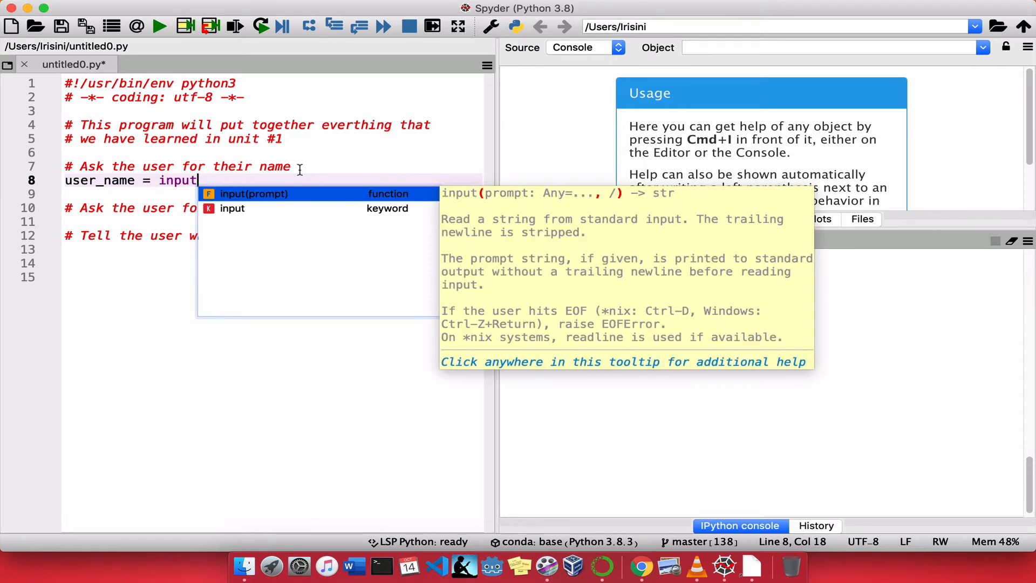
{"action": "type", "text": "('')"}
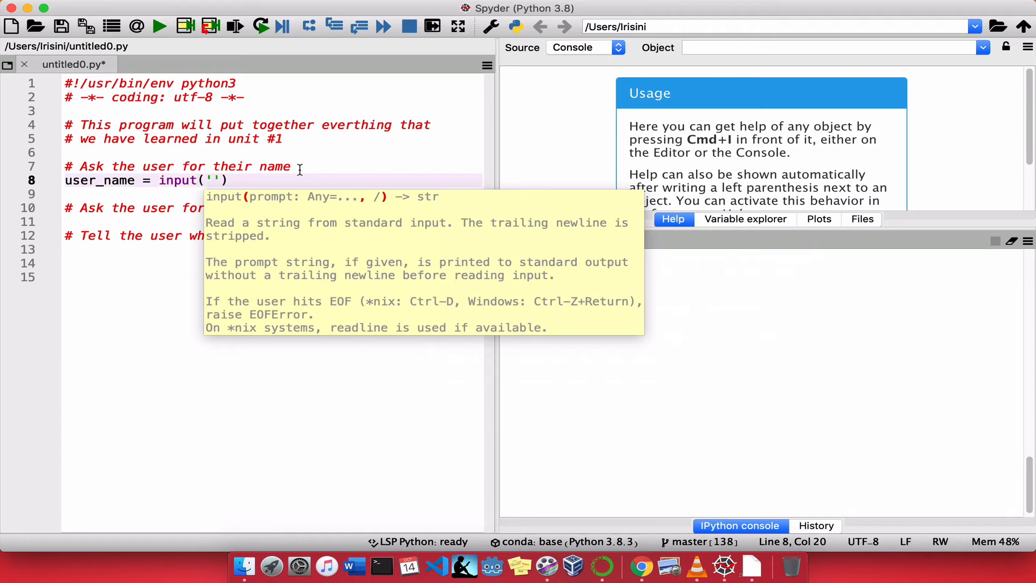
{"action": "type", "text": "Enter you"}
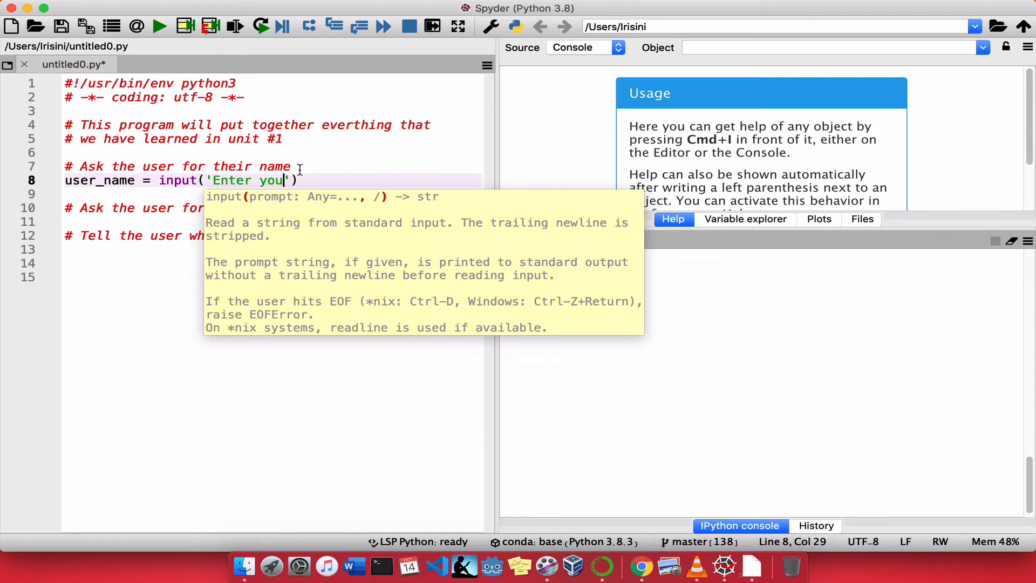
{"action": "type", "text": "name:"}
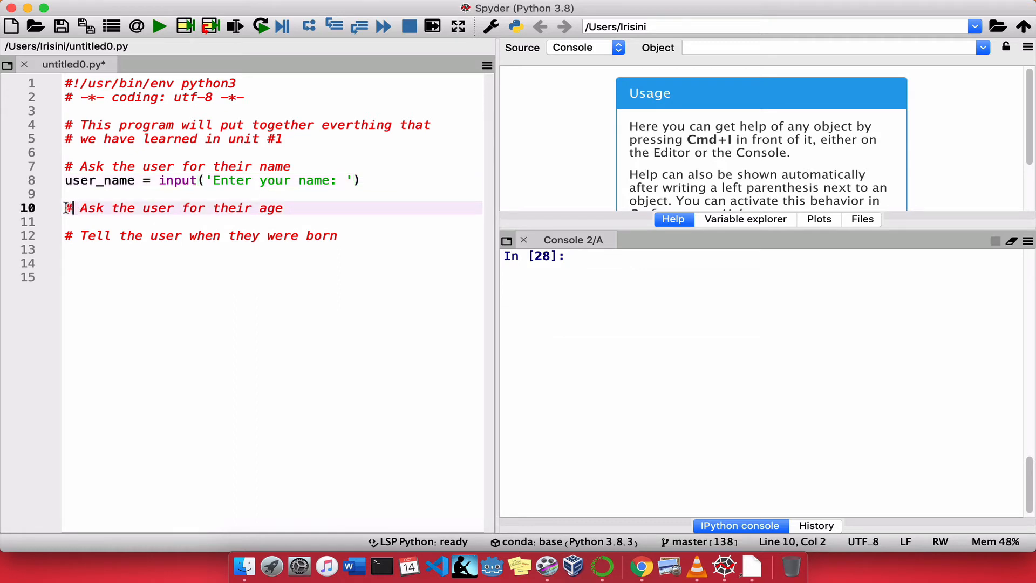
Step: Below the age comment, write user_age = input('Enter your age: ')
{"action": "key", "text": "backspace"}
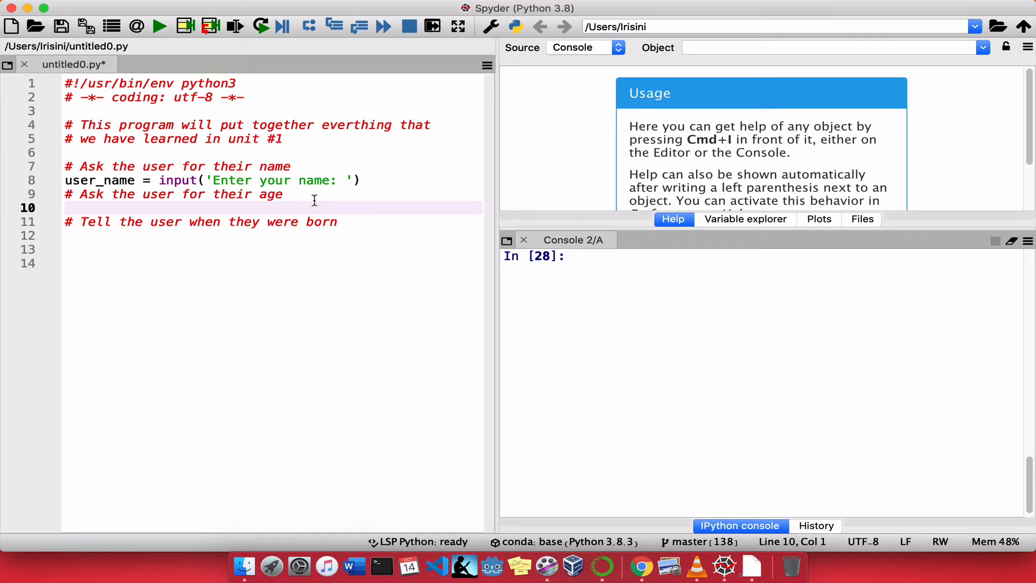
{"action": "type", "text": "user_"}
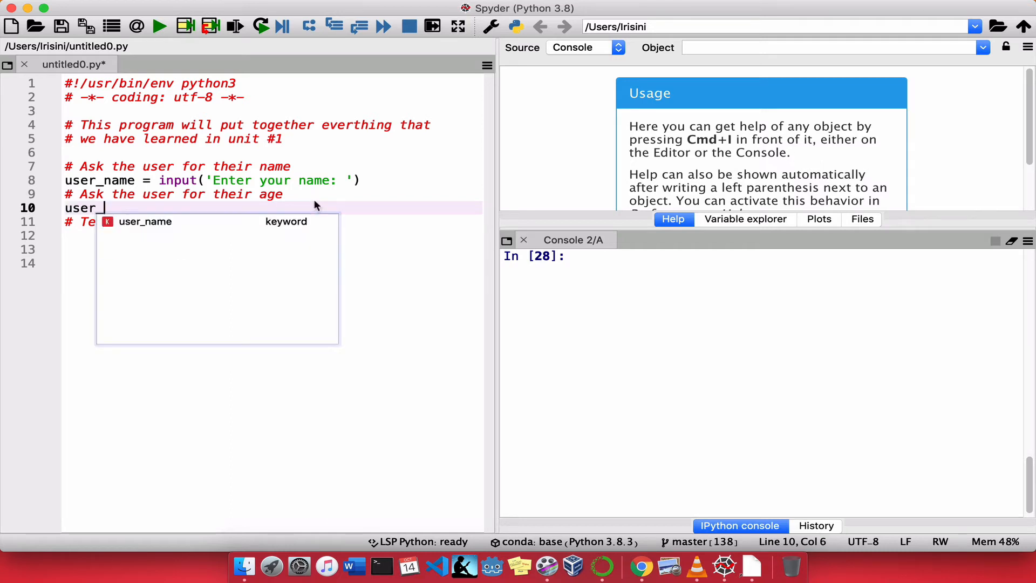
{"action": "type", "text": "a"}
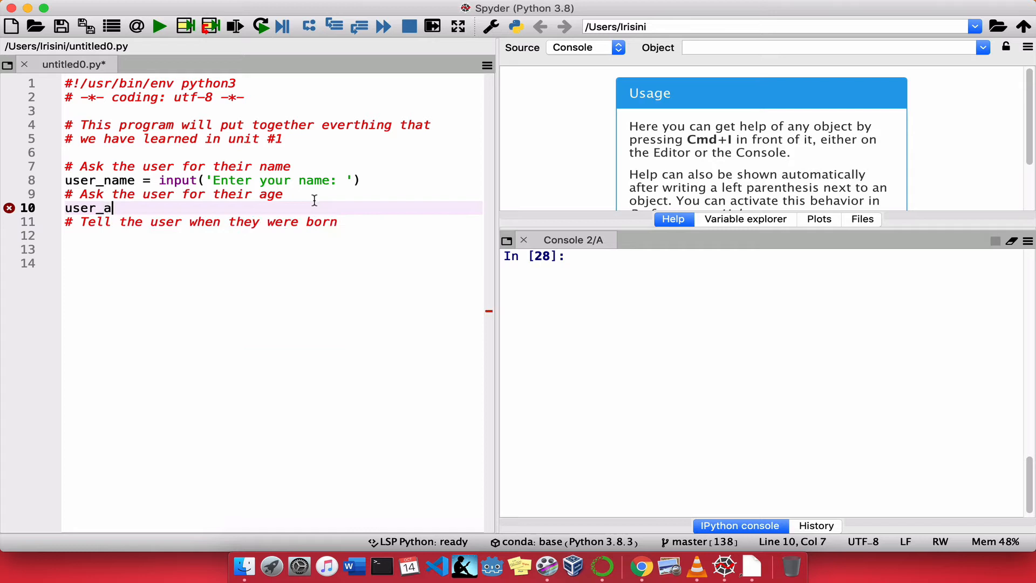
{"action": "type", "text": "ge ="}
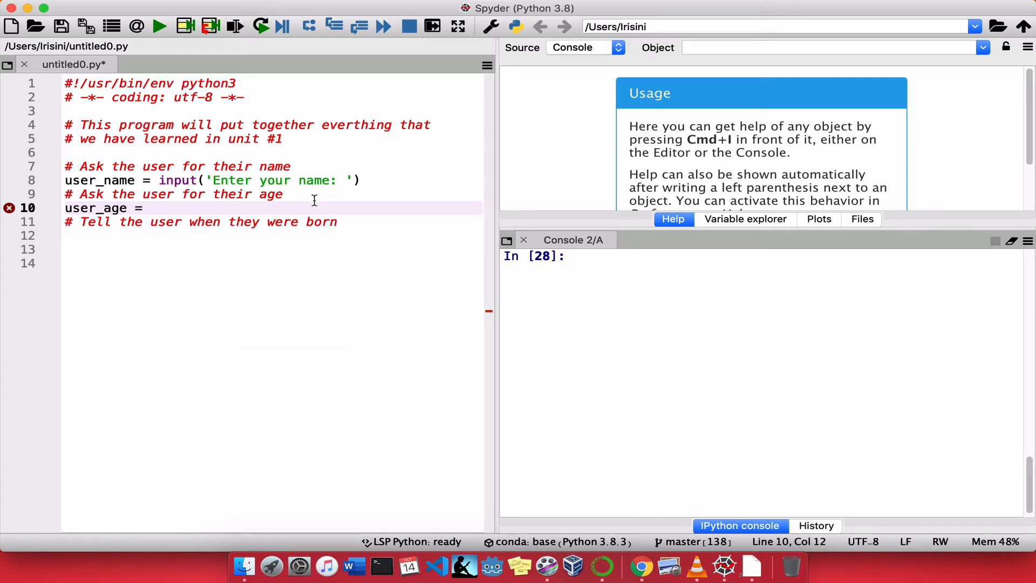
{"action": "type", "text": "input"}
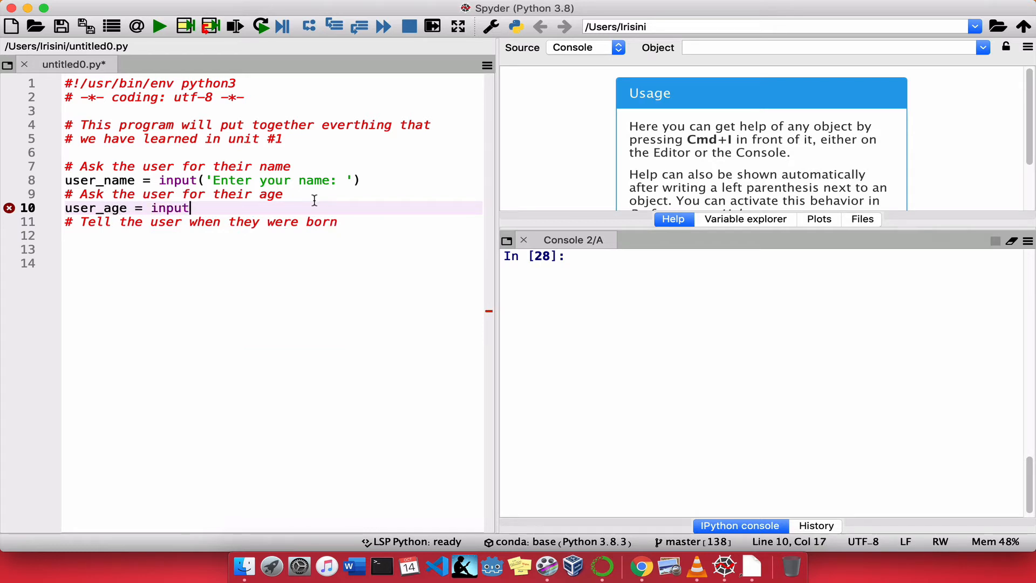
{"action": "type", "text": "('')"}
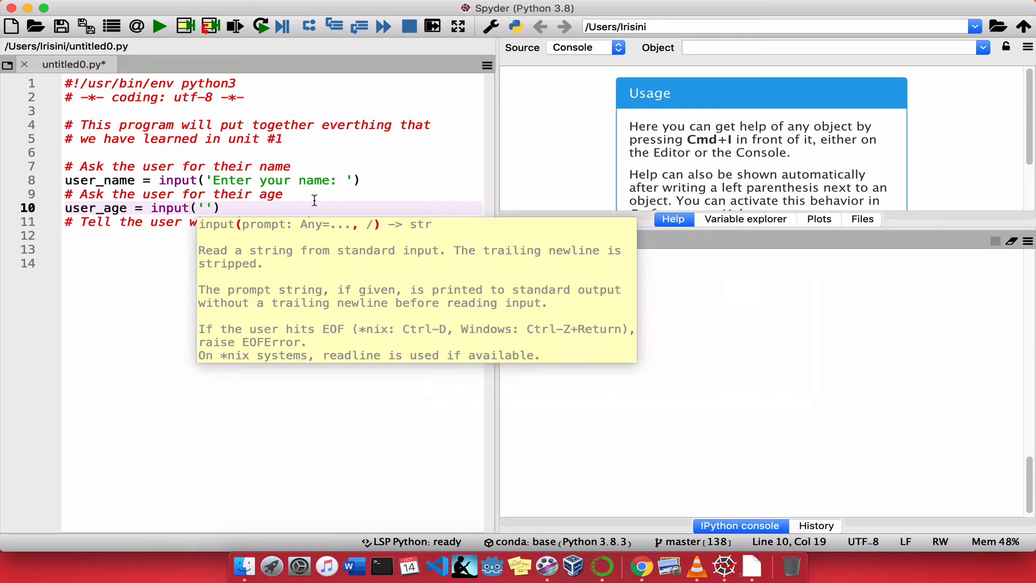
{"action": "type", "text": "Enter your a"}
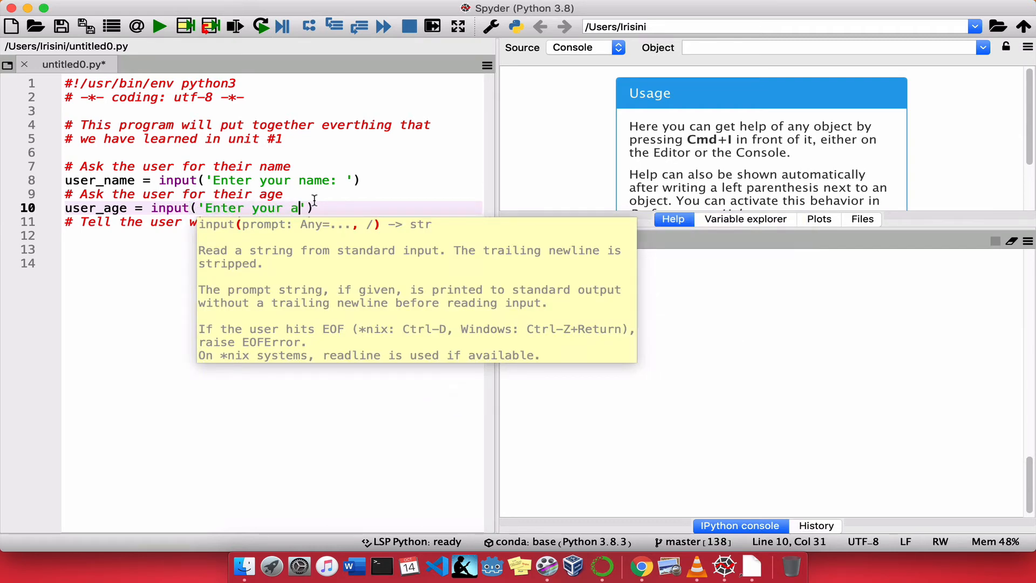
{"action": "type", "text": "ge:"}
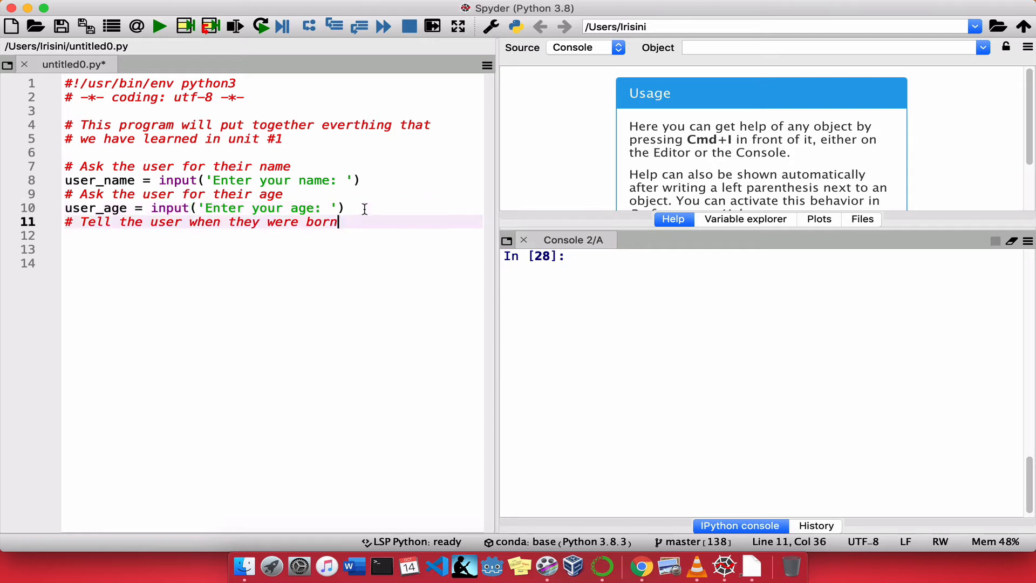
{"action": "double_click", "coordinate": [321, 222]}
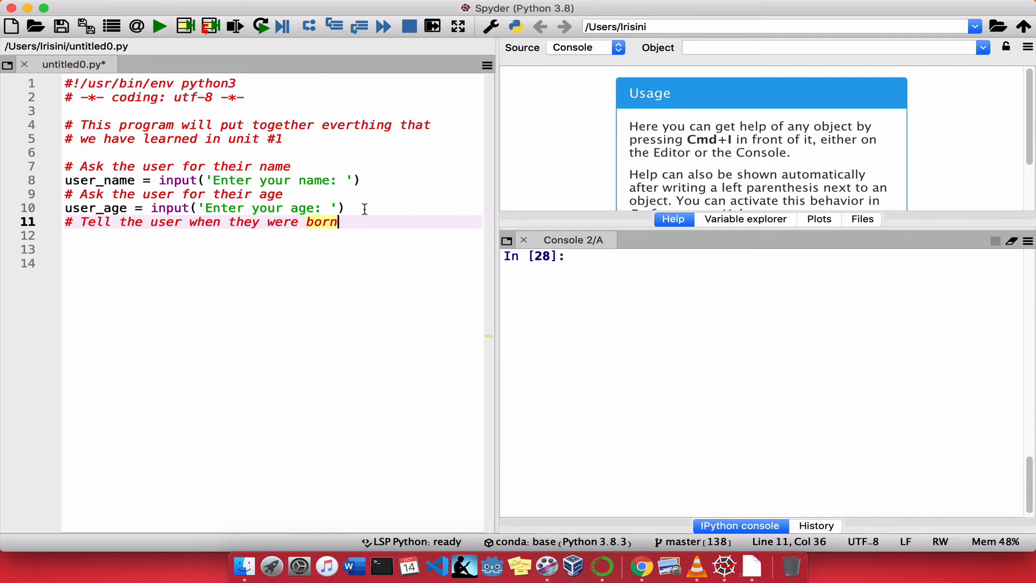
Step: Add a comment about calculating when the user was born
{"action": "key", "text": "Enter"}
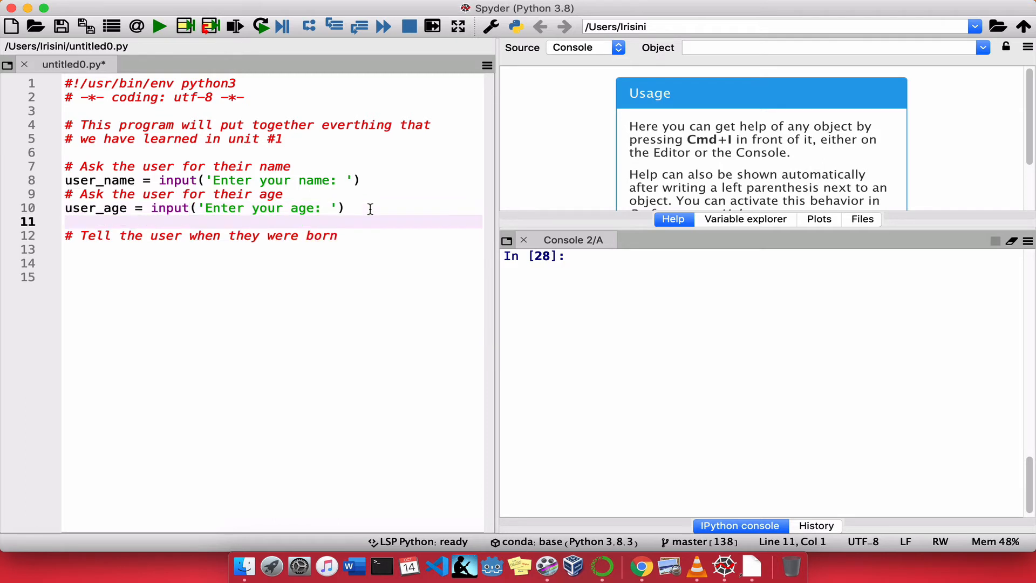
{"action": "type", "text": "# C"}
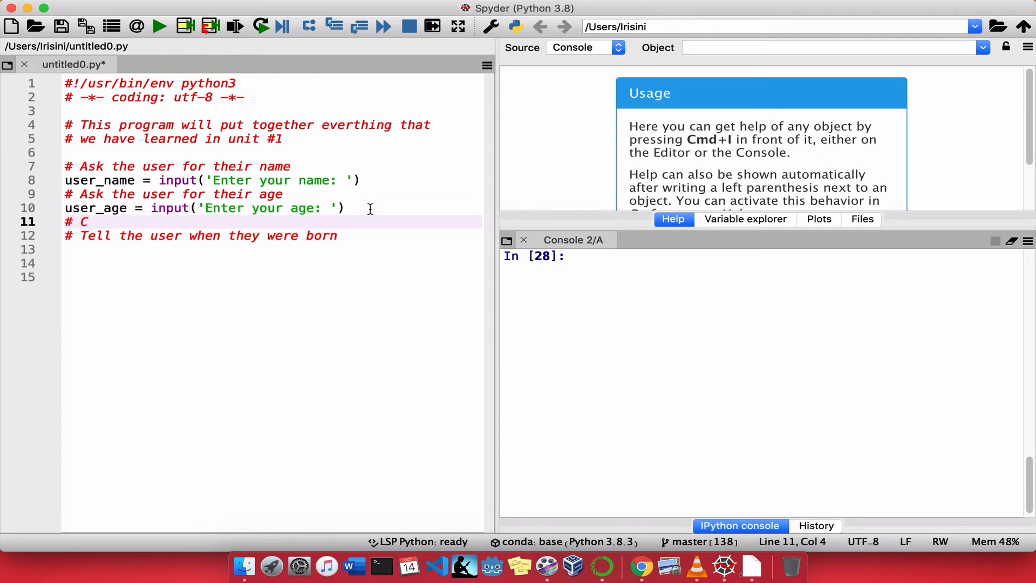
{"action": "type", "text": "alculate when the user was born"}
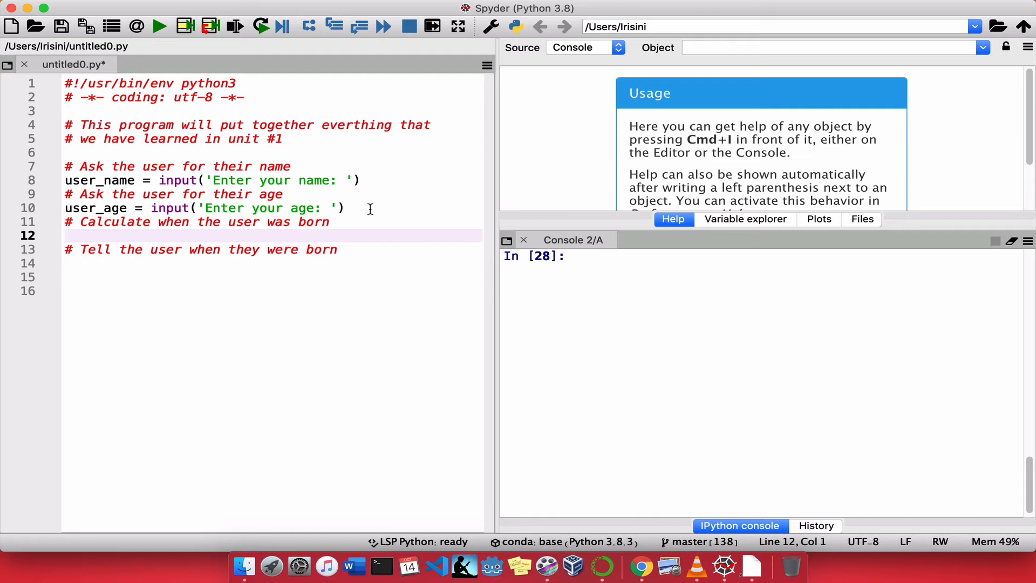
{"action": "type", "text": "#"}
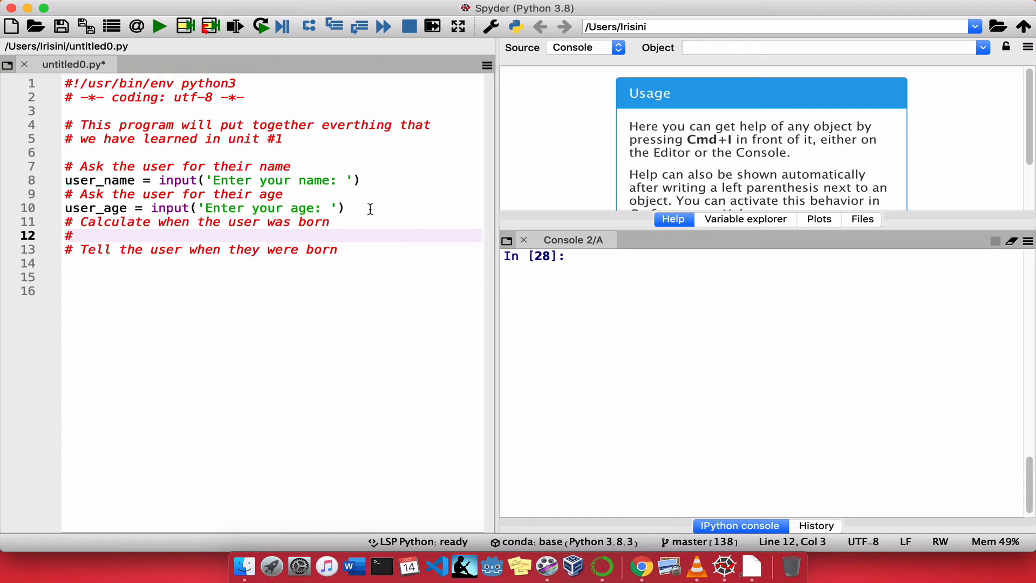
{"action": "type", "text": "T oc"}
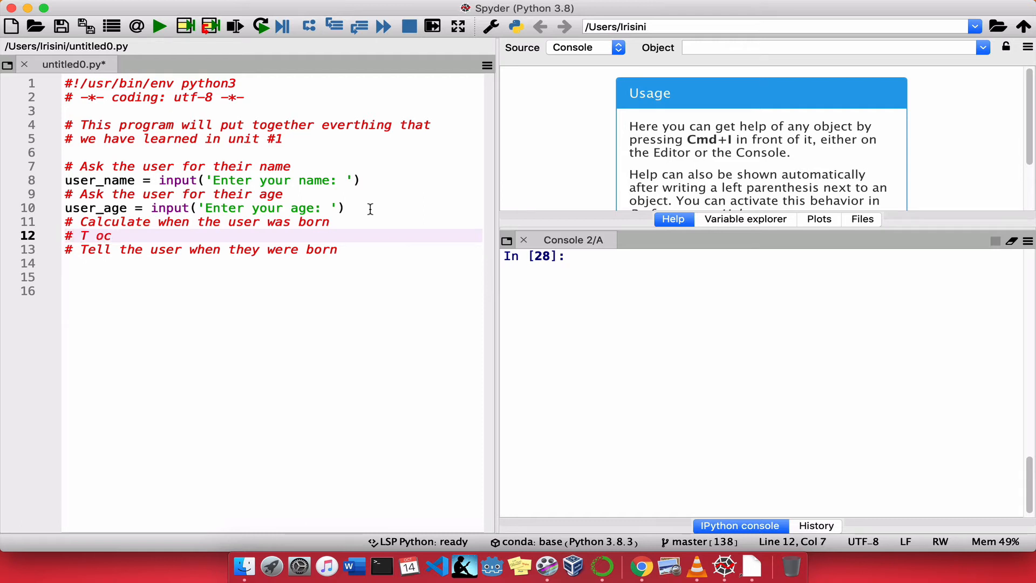
{"action": "key", "text": "Backspace"}
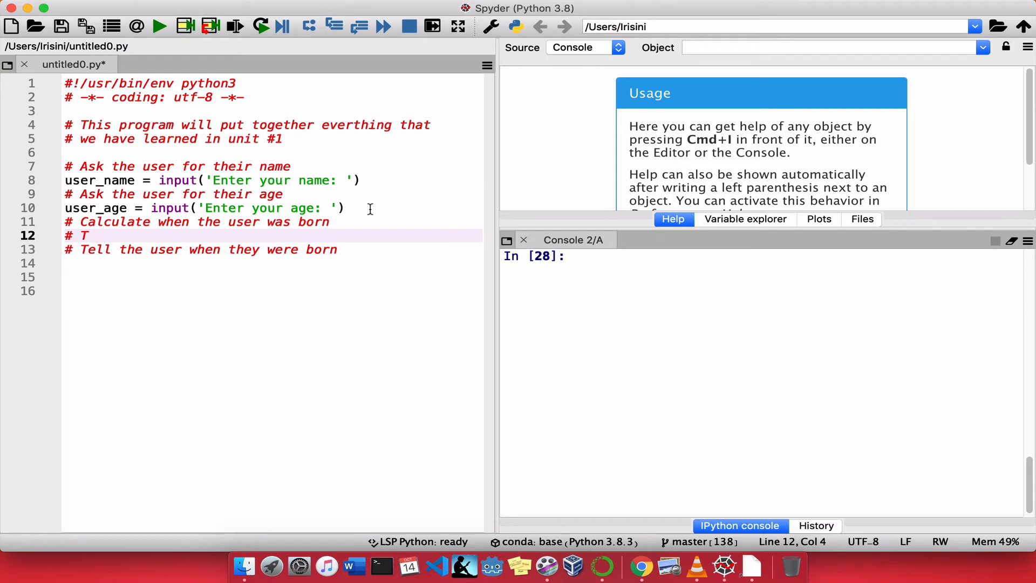
{"action": "type", "text": "o calculate the year the"}
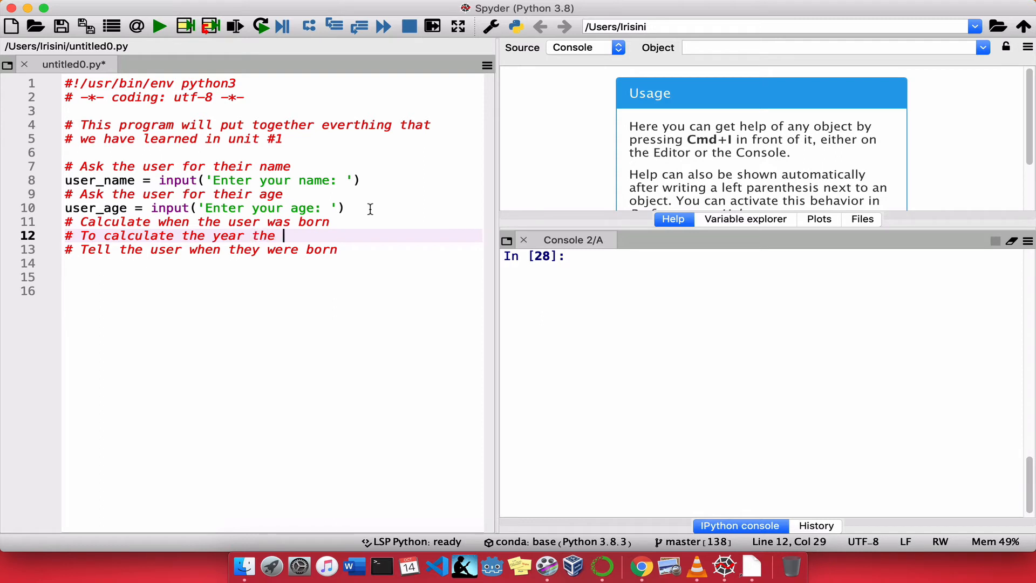
{"action": "type", "text": "user was b"}
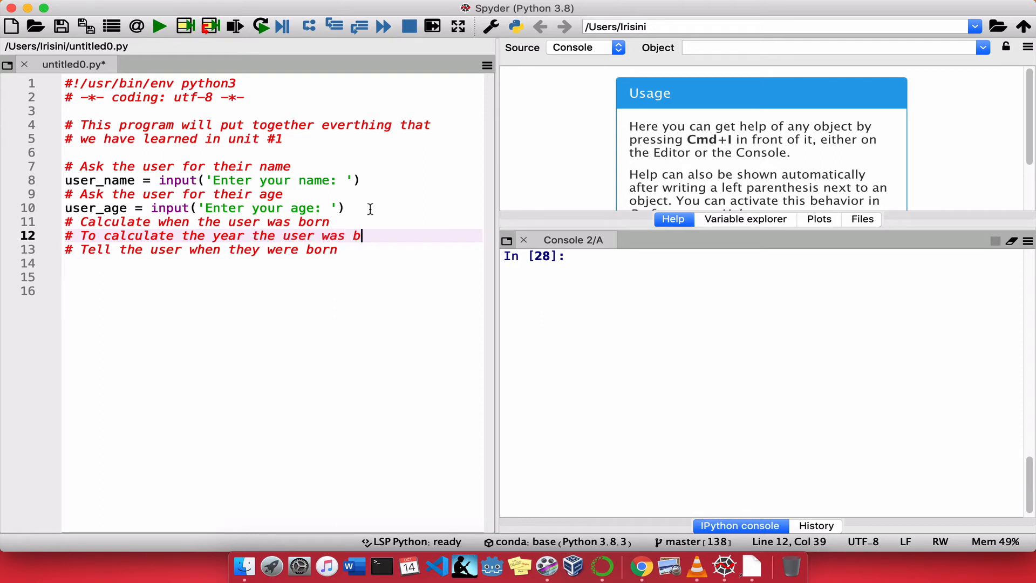
Step: Add the comment '# We subtract the user's age from 2020'
{"action": "key", "text": "Enter"}
{"action": "type", "text": "# We"}
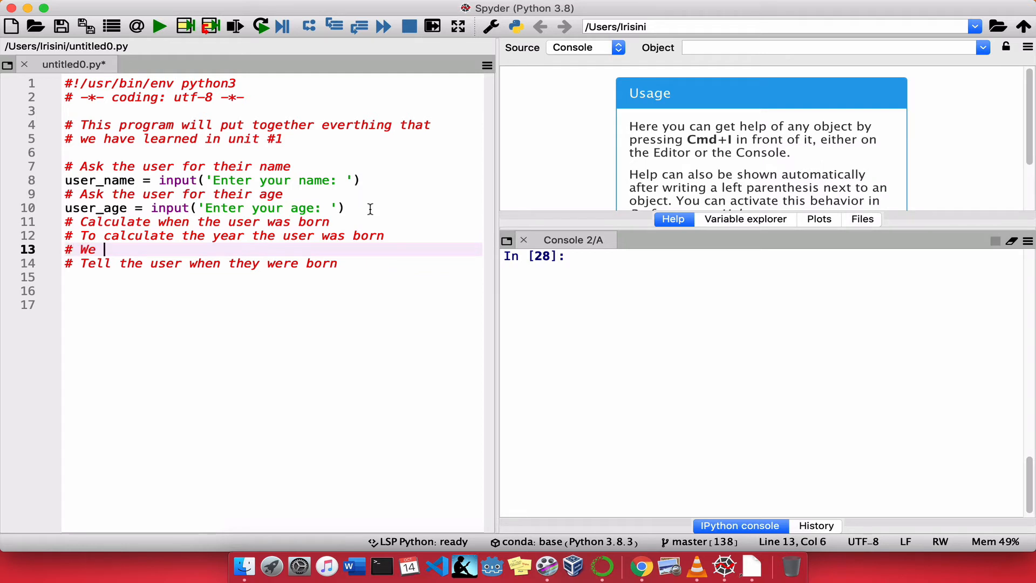
{"action": "type", "text": "subtract the user's age f"}
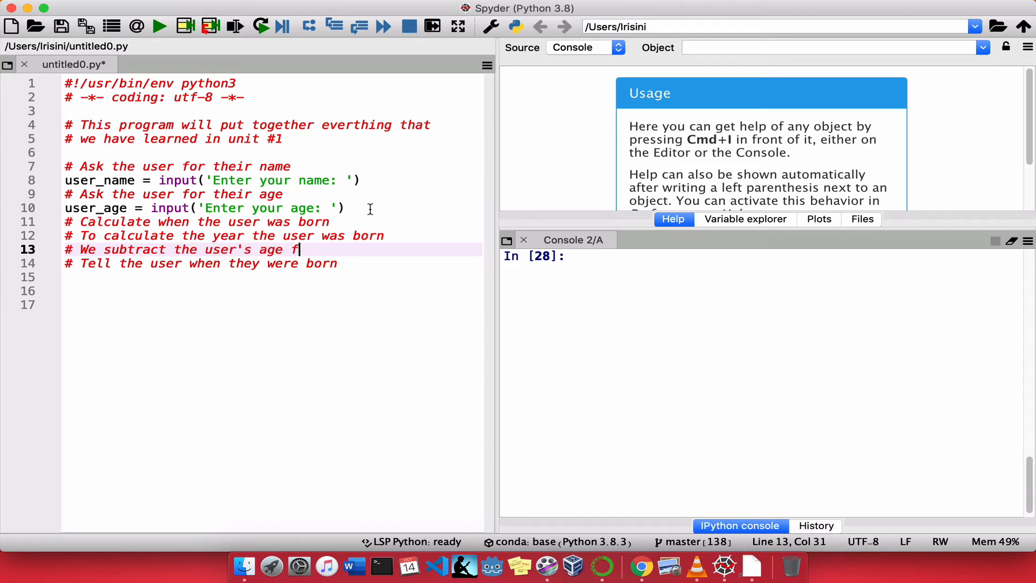
{"action": "type", "text": "rom 2020"}
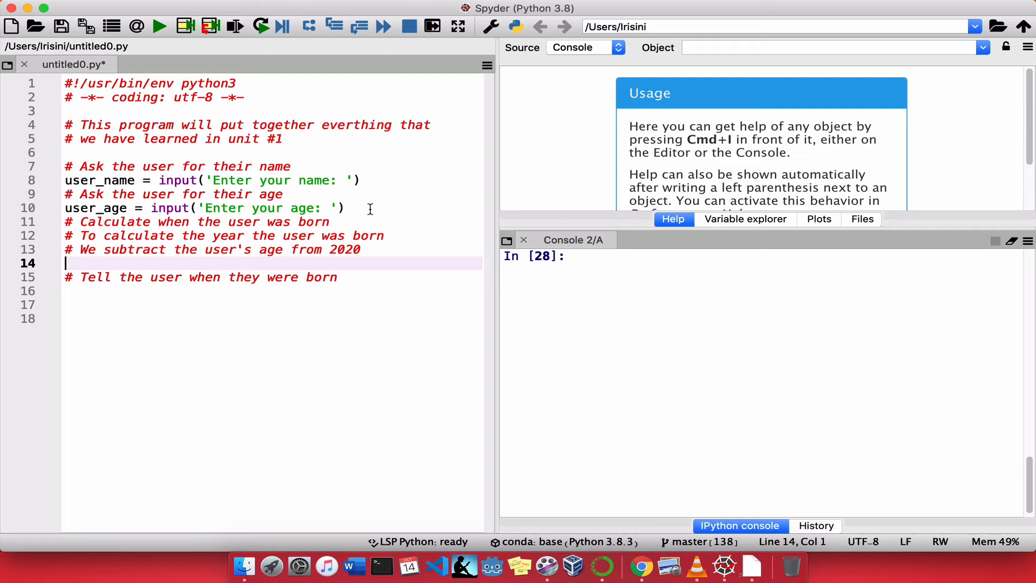
Step: On line 14, write user_born_year = 2020 - user_age
{"action": "type", "text": "user"}
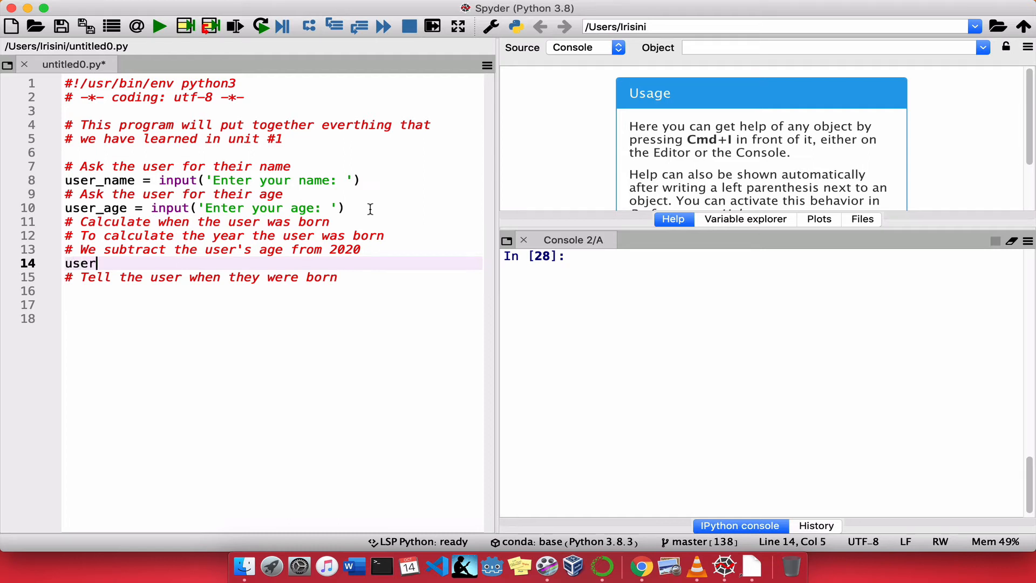
{"action": "type", "text": "_year ="}
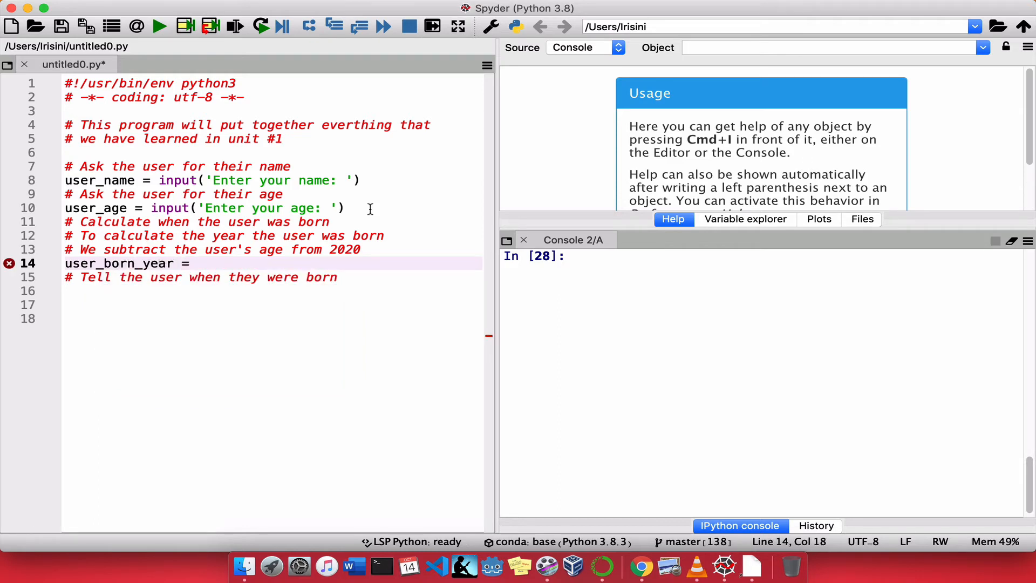
{"action": "type", "text": "2"}
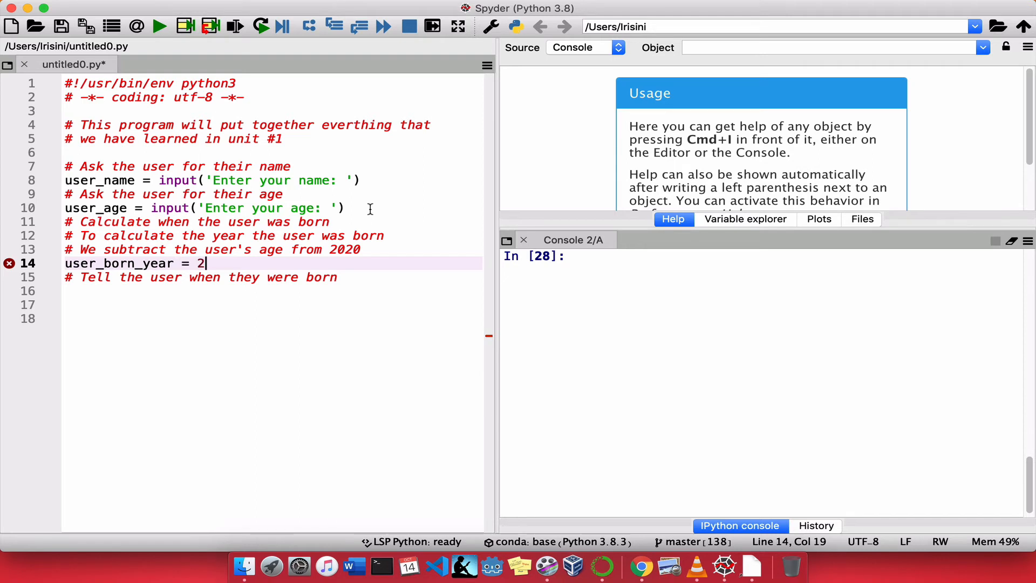
{"action": "type", "text": "020"}
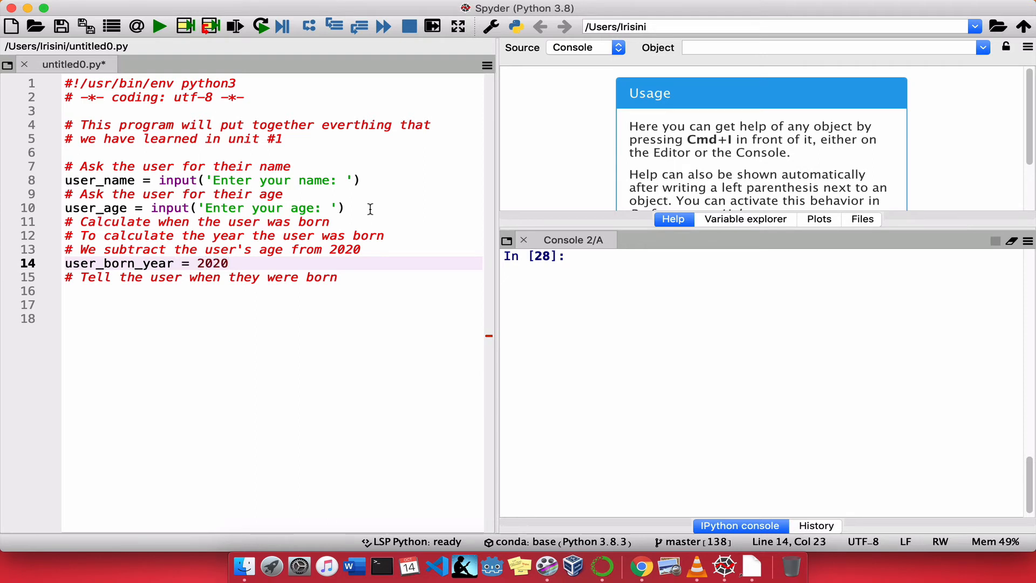
{"action": "type", "text": "-"}
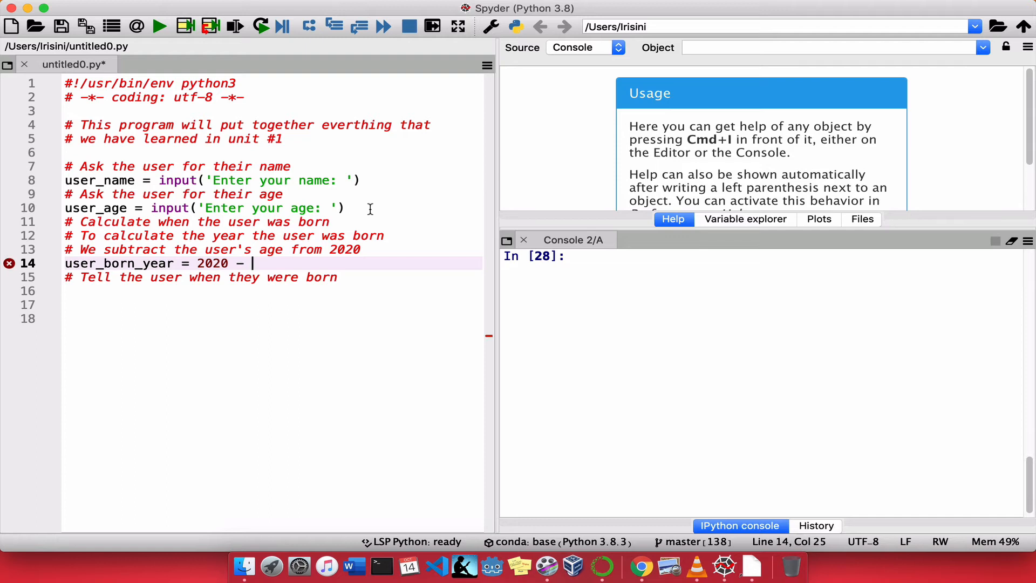
{"action": "type", "text": "user_age"}
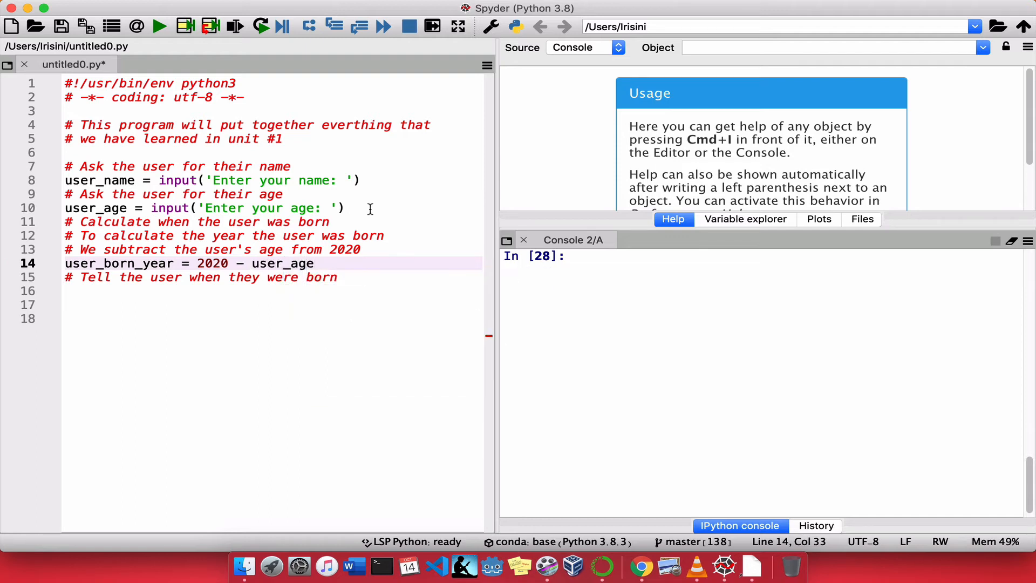
{"action": "left_click", "coordinate": [407, 291]}
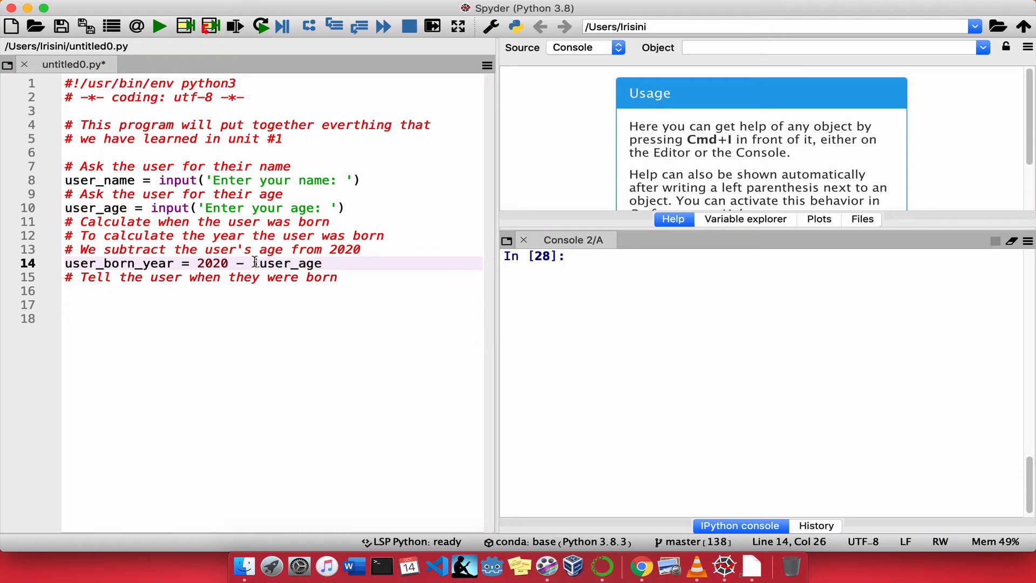
Step: Wrap user_age in int(), making the line 2020 - int(user_age)
{"action": "type", "text": "int("}
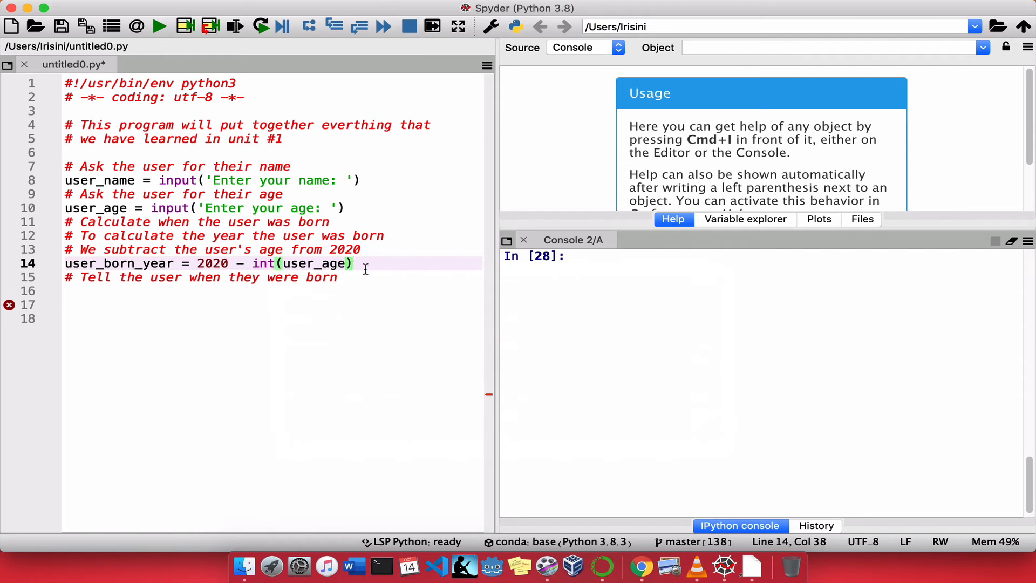
{"action": "left_click", "coordinate": [379, 294]}
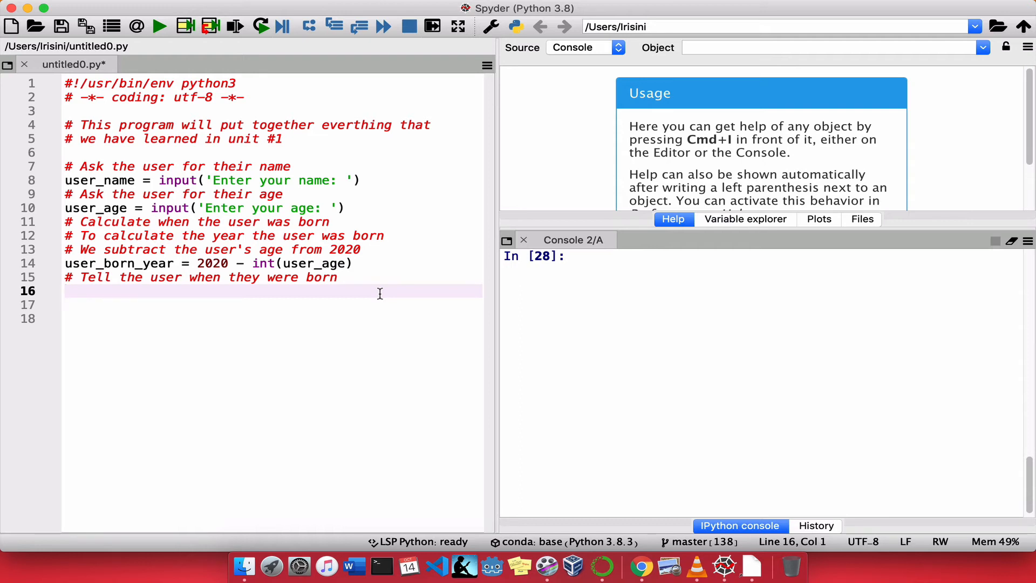
Step: On line 16, write print('{}, you were born in {}.')
{"action": "type", "text": "print"}
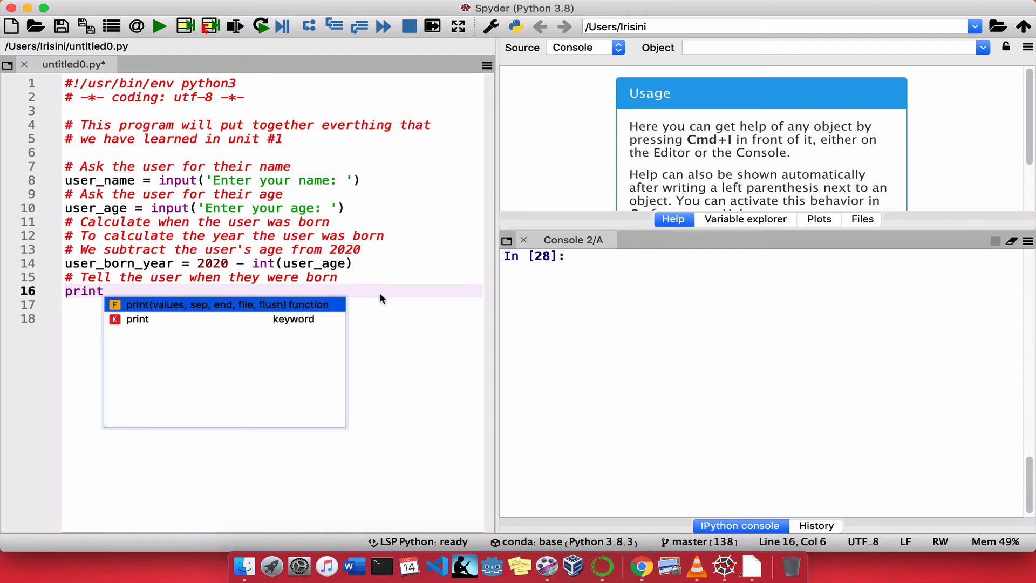
{"action": "type", "text": "("}
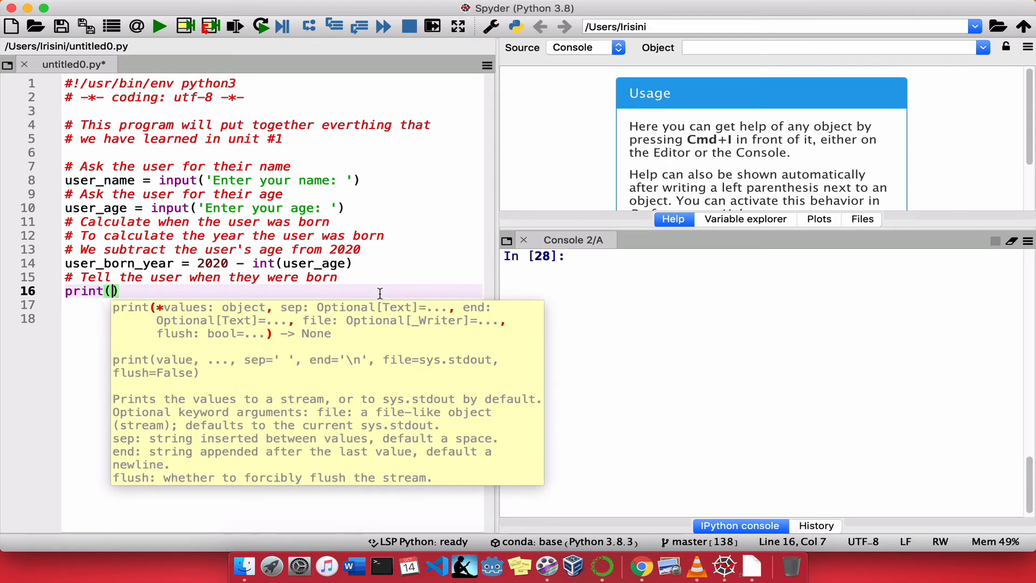
{"action": "type", "text": "'"}
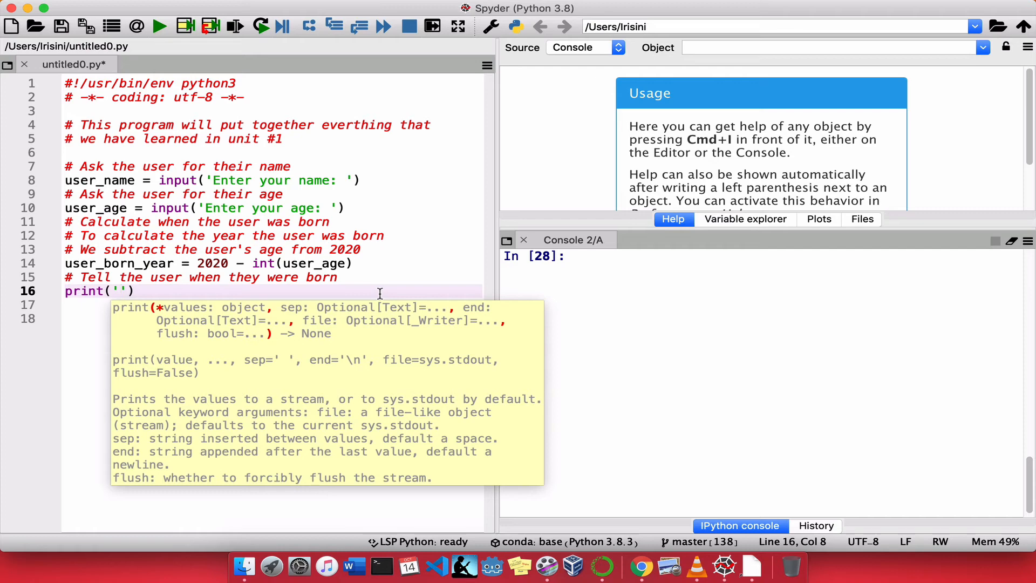
{"action": "type", "text": "{}"}
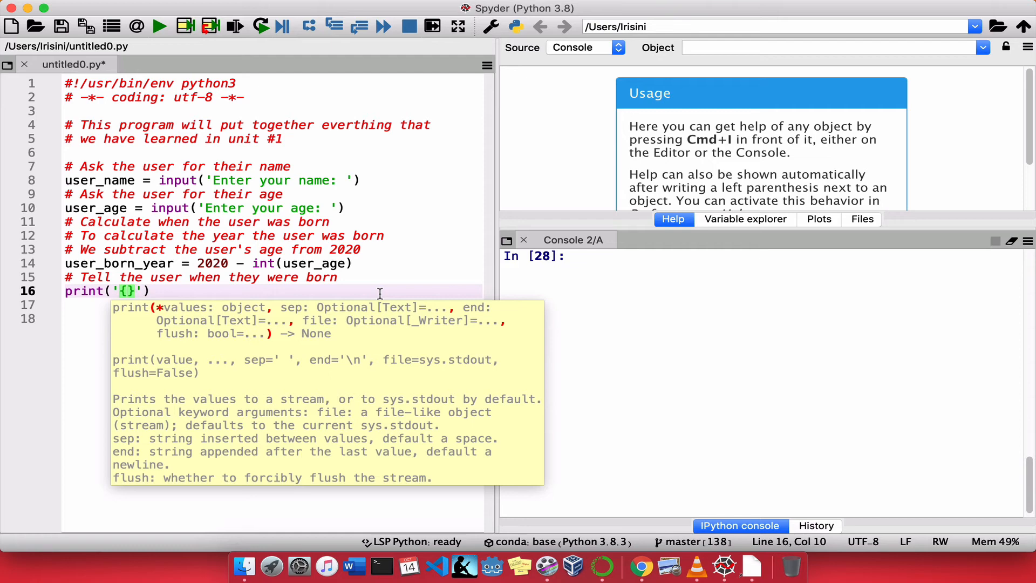
{"action": "type", "text": ", you wer"}
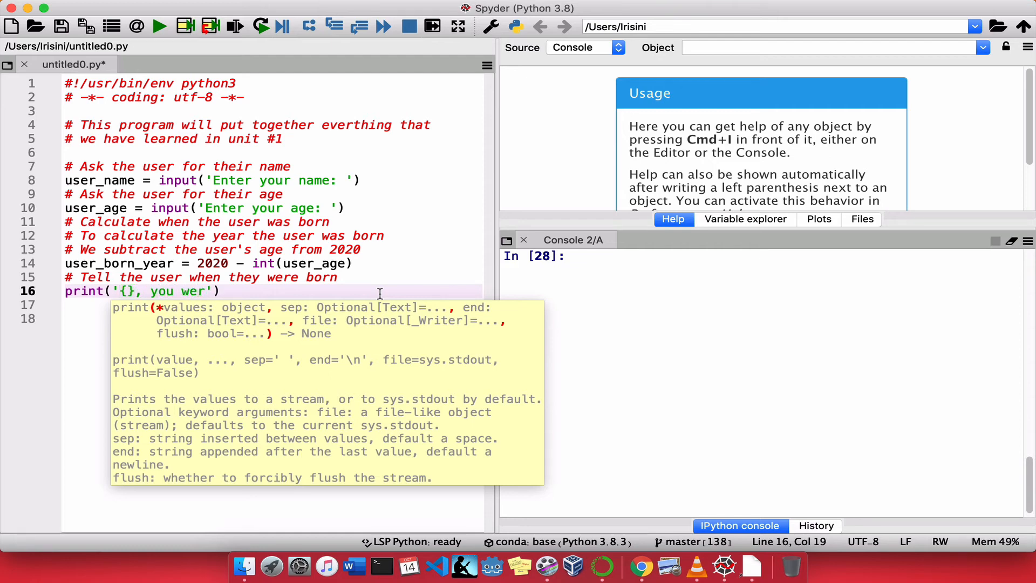
{"action": "type", "text": "e born"}
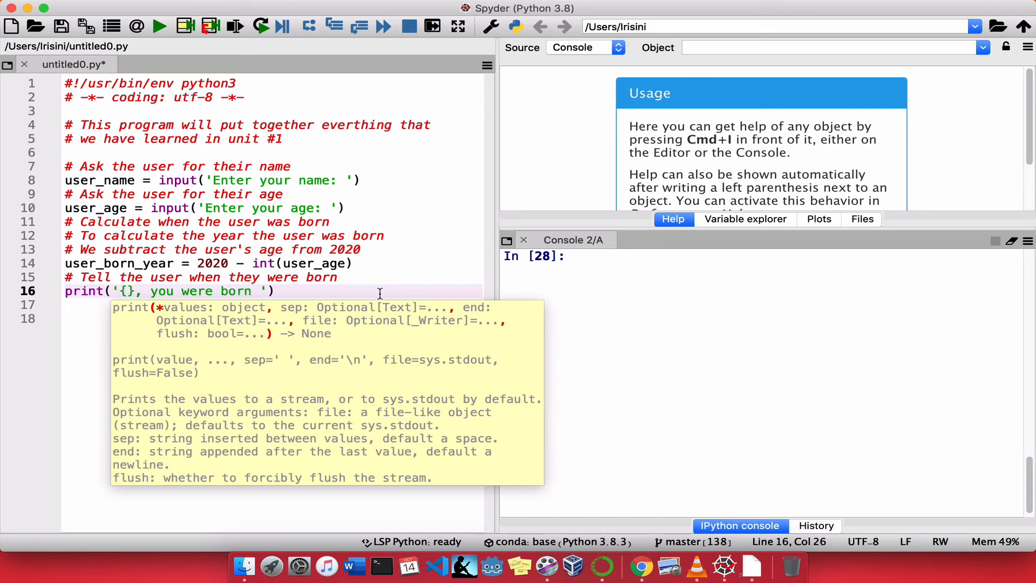
{"action": "type", "text": "in {}"}
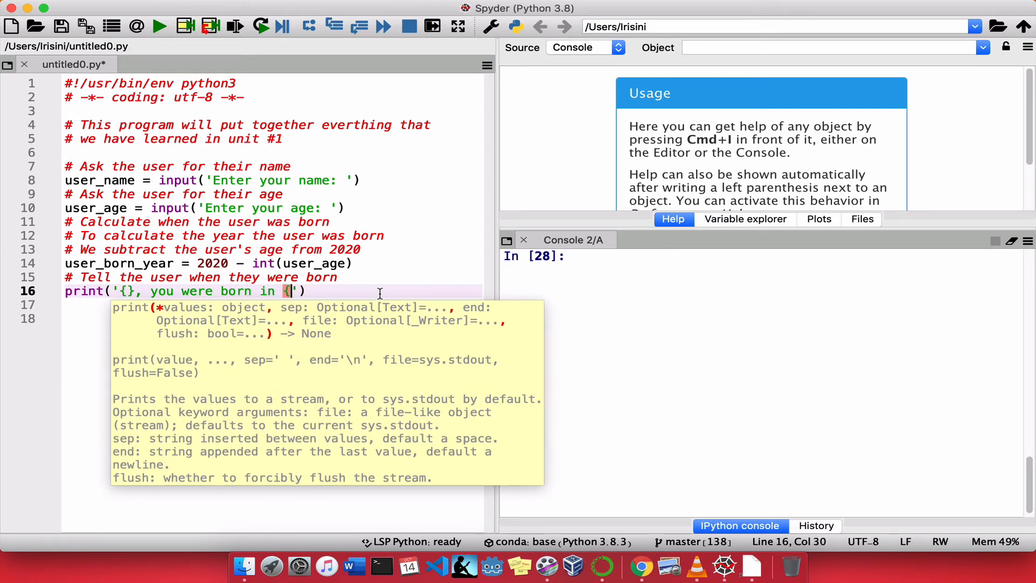
{"action": "type", "text": "}"}
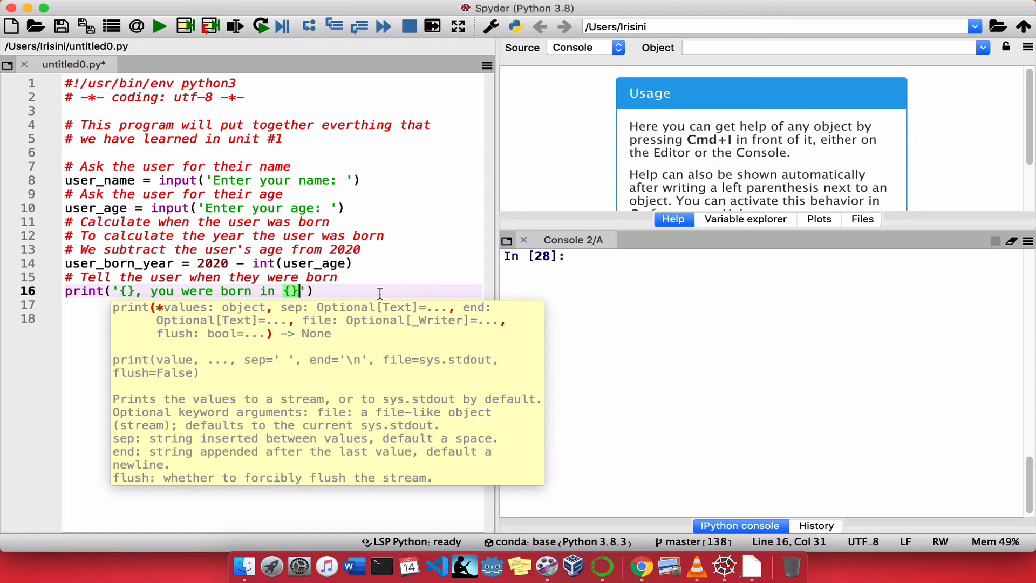
{"action": "type", "text": "."}
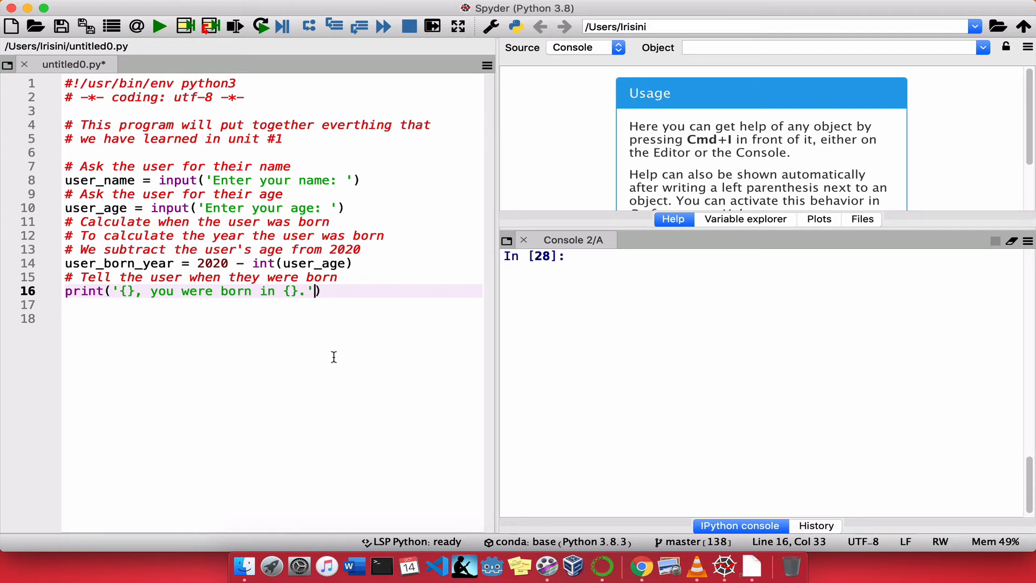
{"action": "mouse_move", "coordinate": [119, 293]}
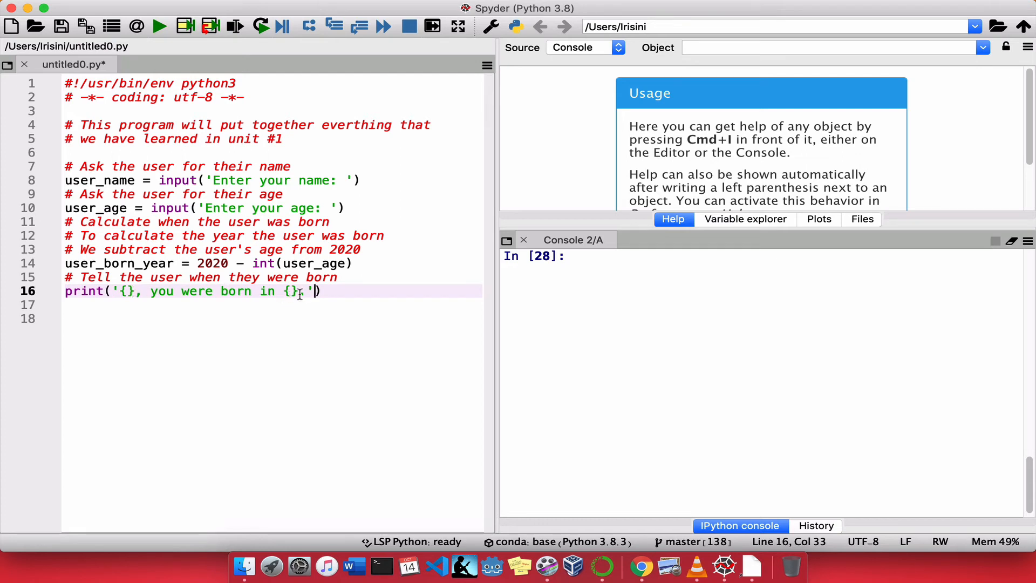
{"action": "type", "text": "."}
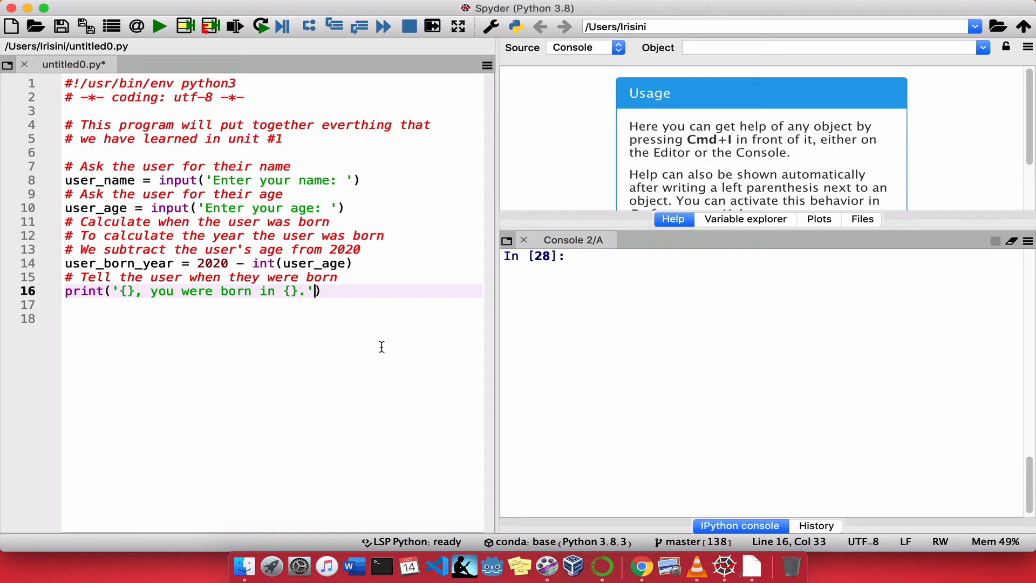
{"action": "type", "text": "."}
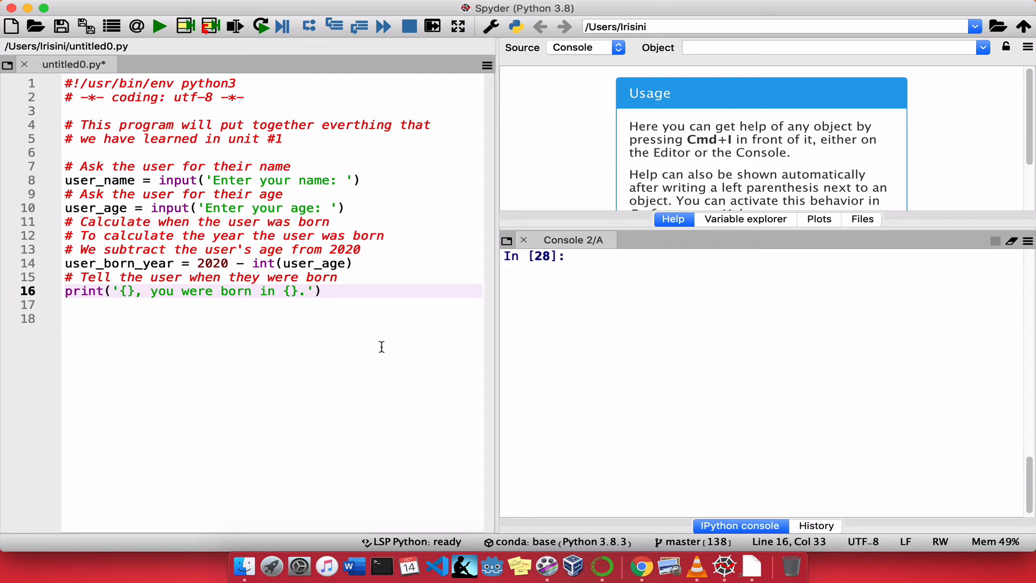
Step: Append .format(user_name, user_born_year) to the print message and close the call
{"action": "key", "text": "enter"}
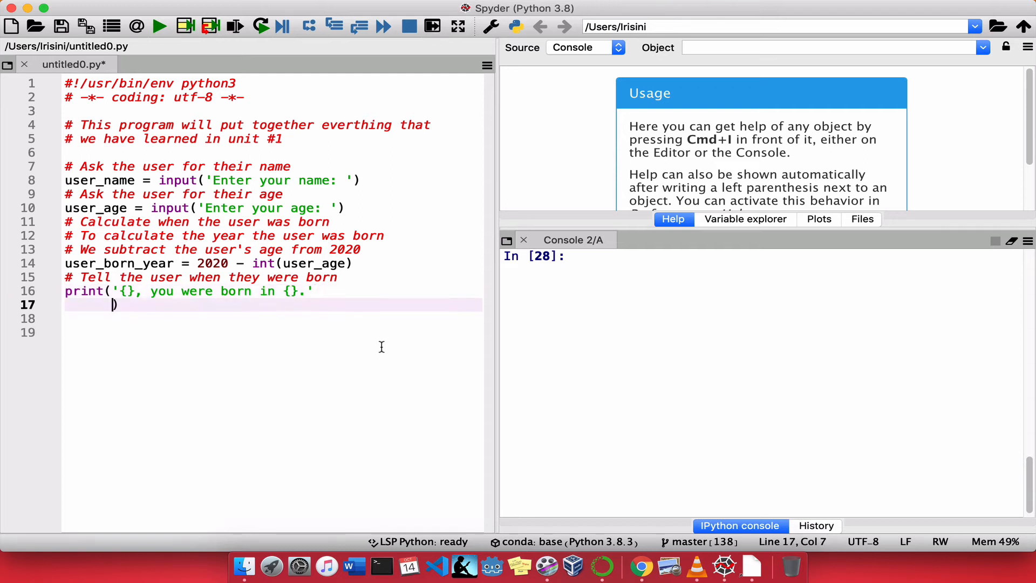
{"action": "type", "text": "."}
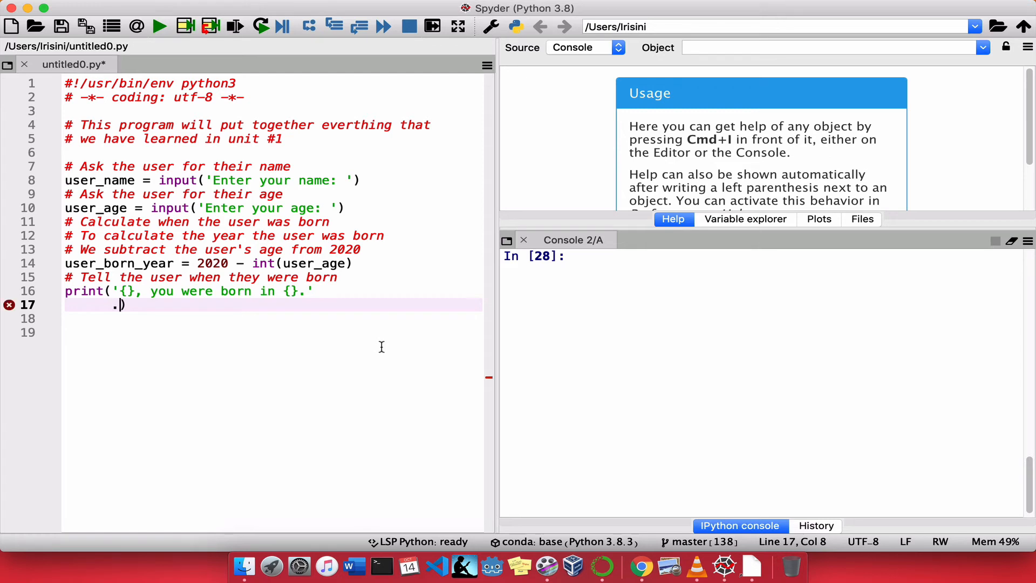
{"action": "type", "text": "fo"}
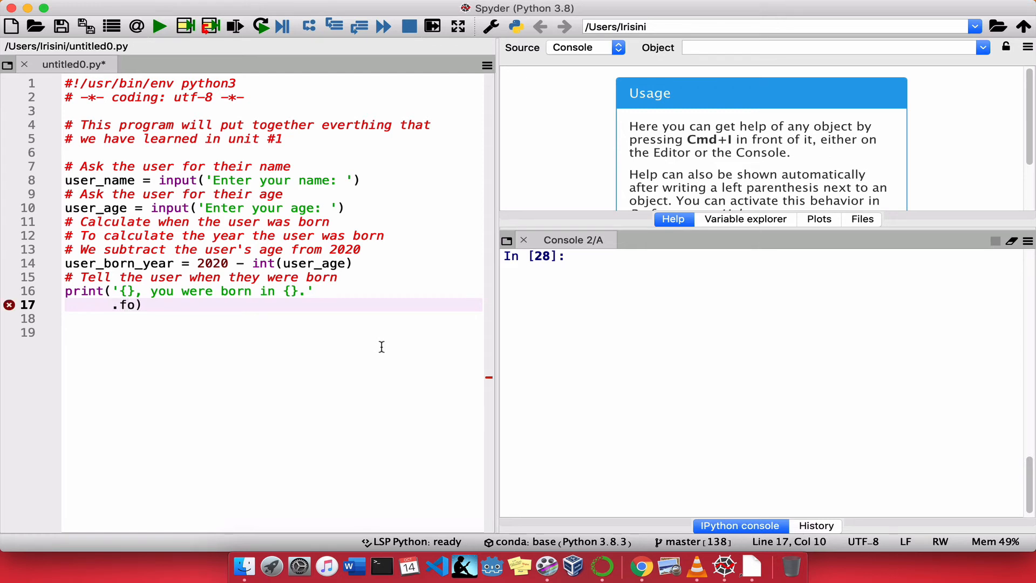
{"action": "type", "text": "format("}
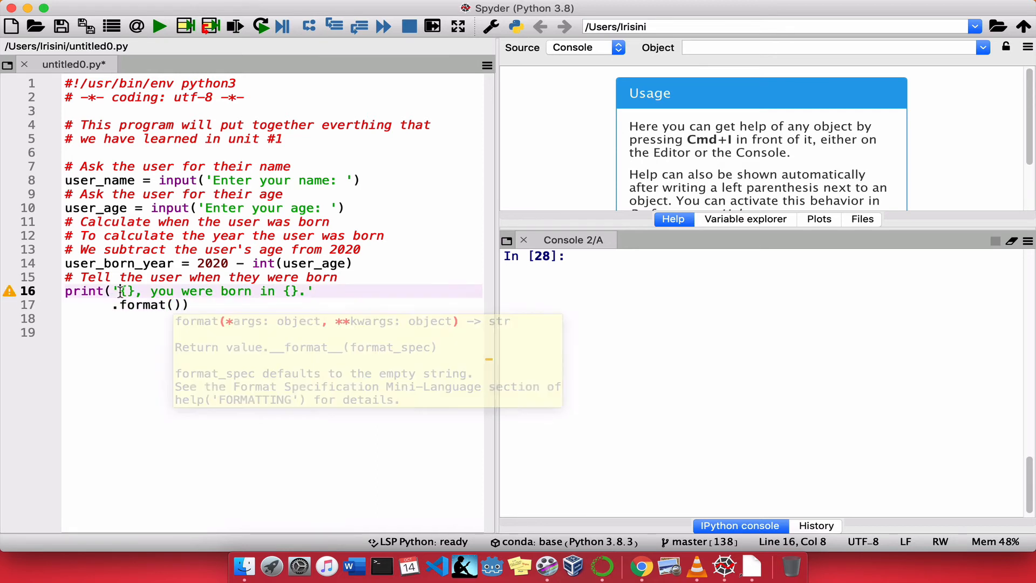
{"action": "left_click", "coordinate": [175, 304]}
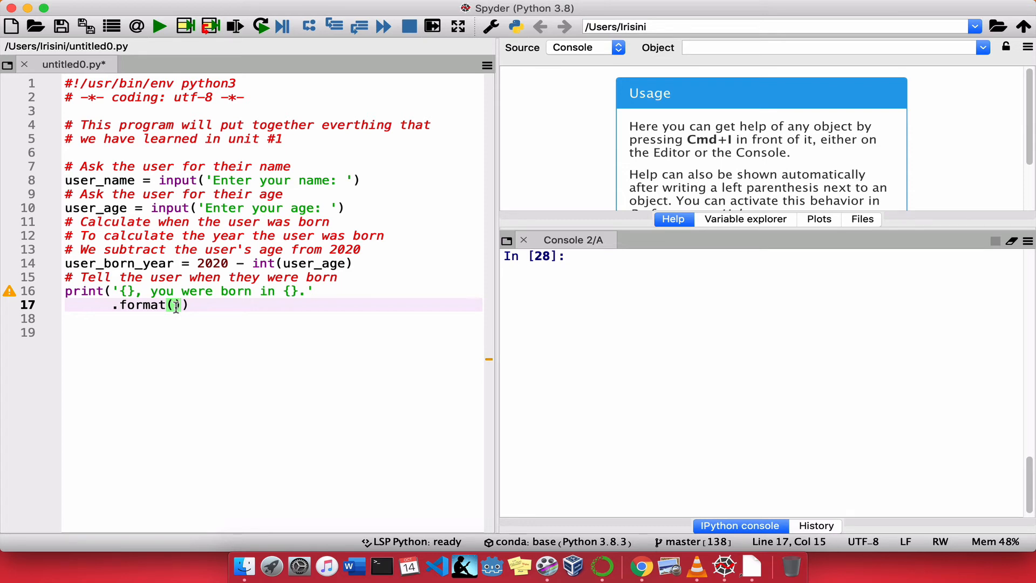
{"action": "type", "text": "user_name,"}
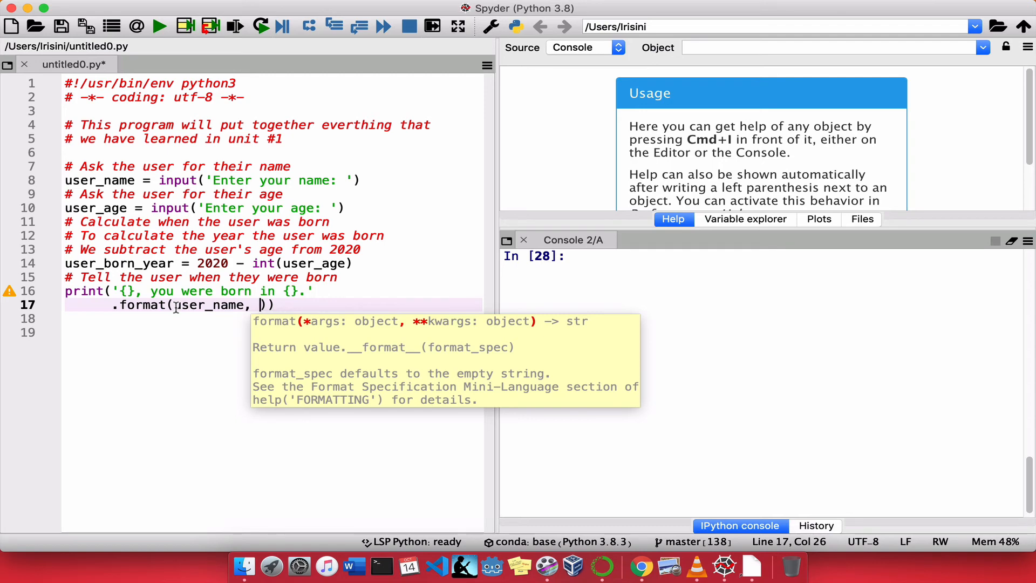
{"action": "mouse_move", "coordinate": [279, 283]}
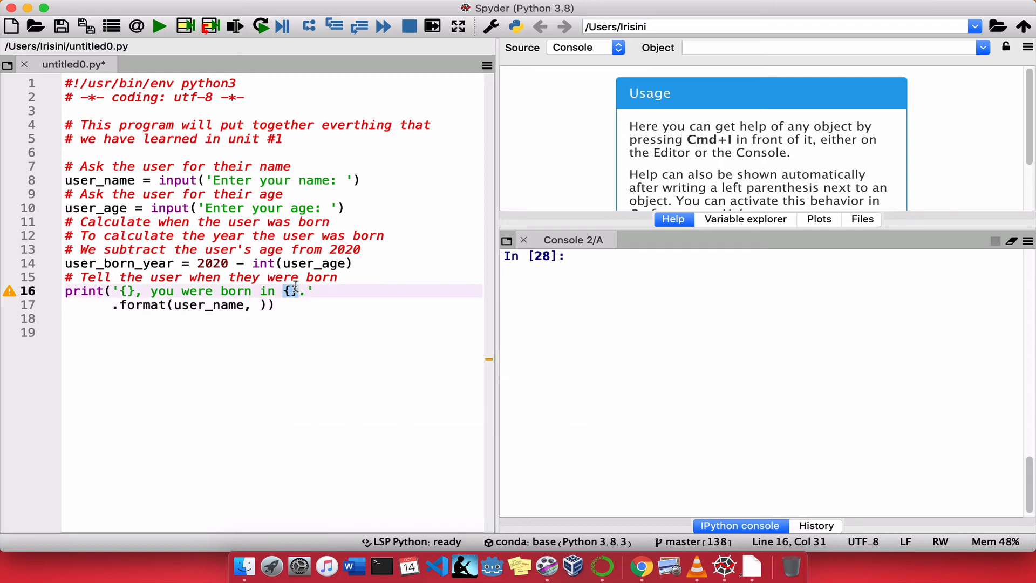
{"action": "left_click", "coordinate": [135, 262]}
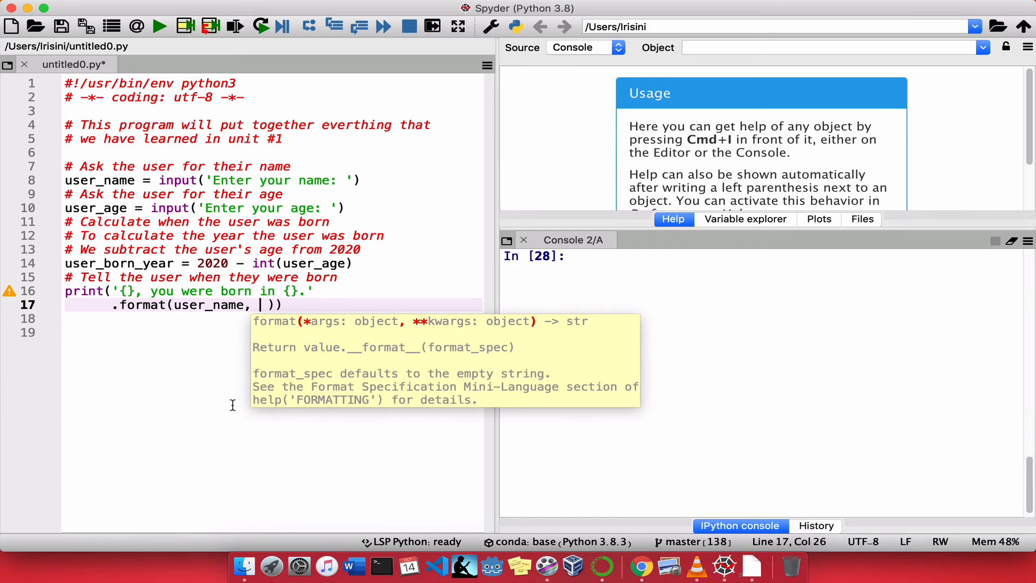
{"action": "type", "text": "user_"}
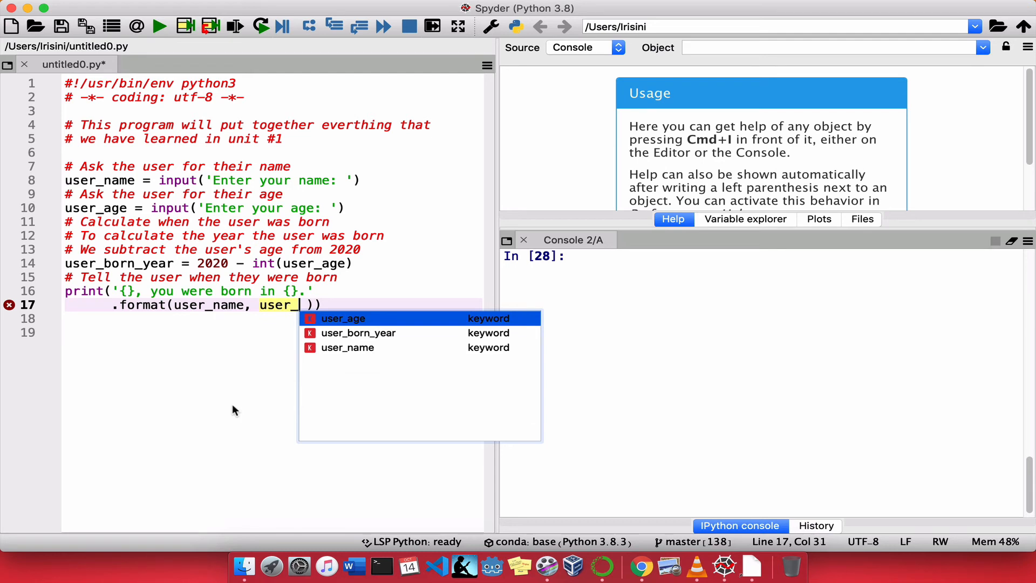
{"action": "type", "text": "born"}
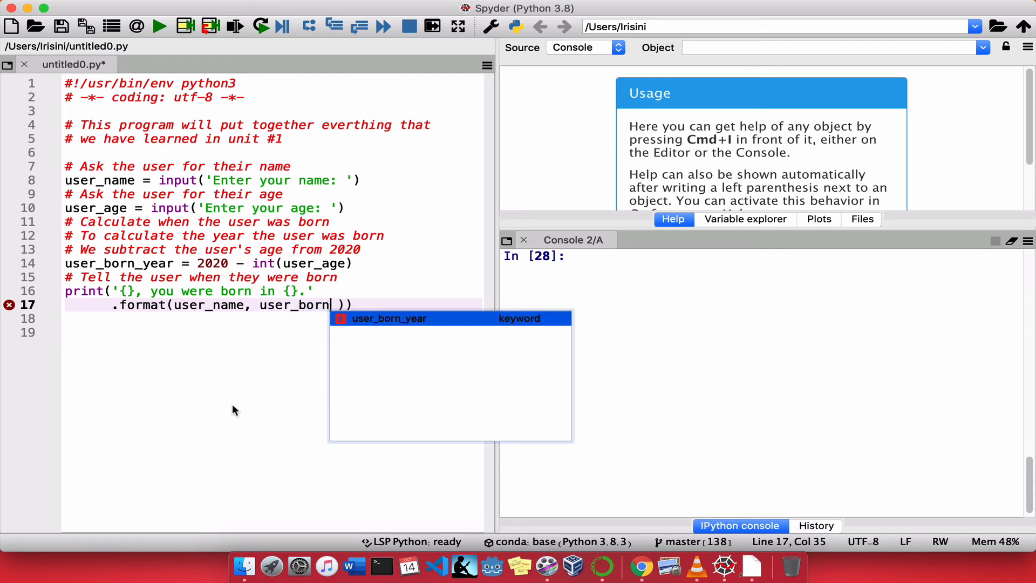
{"action": "key", "text": "Tab"}
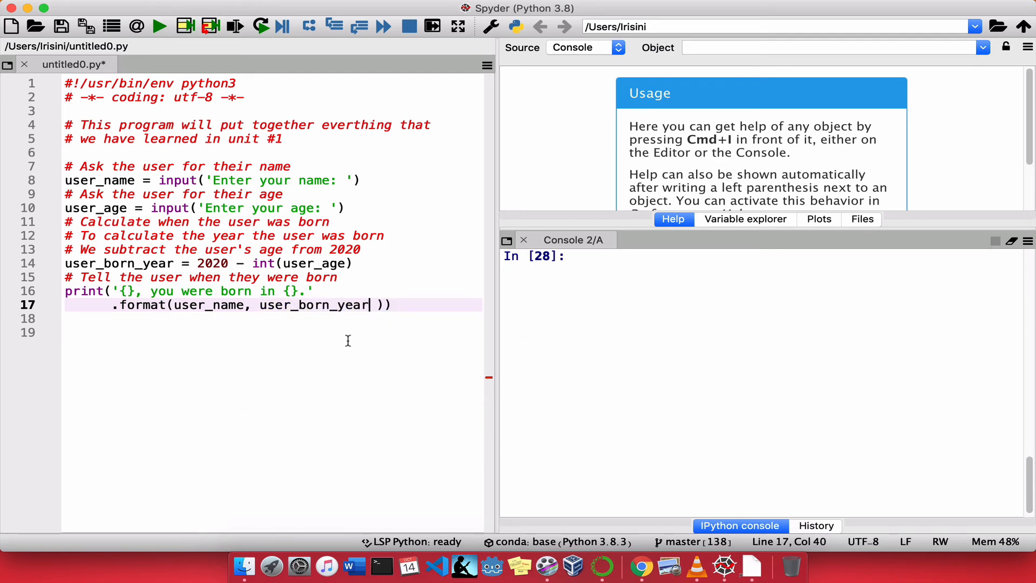
{"action": "double_click", "coordinate": [312, 304]}
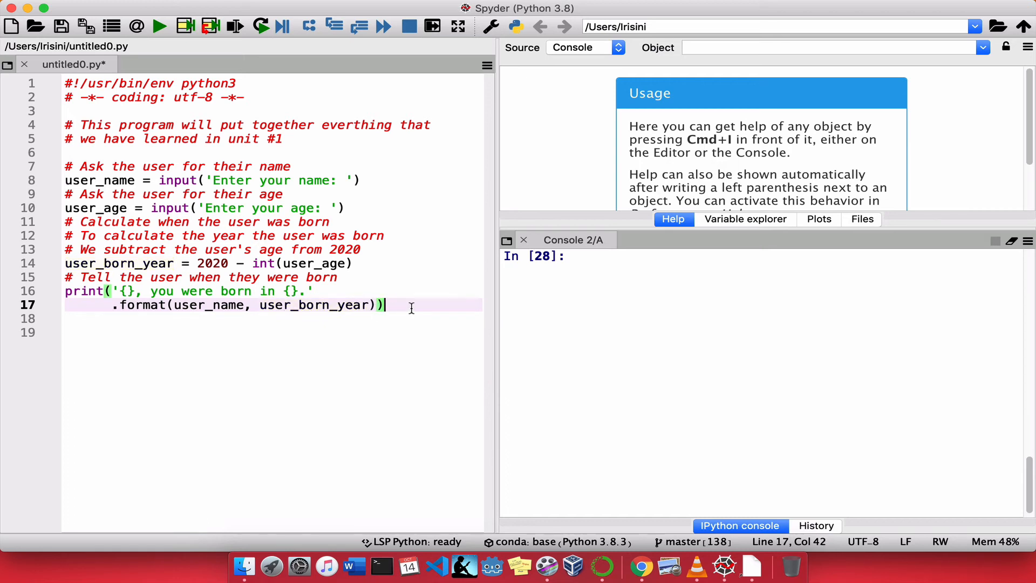
{"action": "key", "text": "enter"}
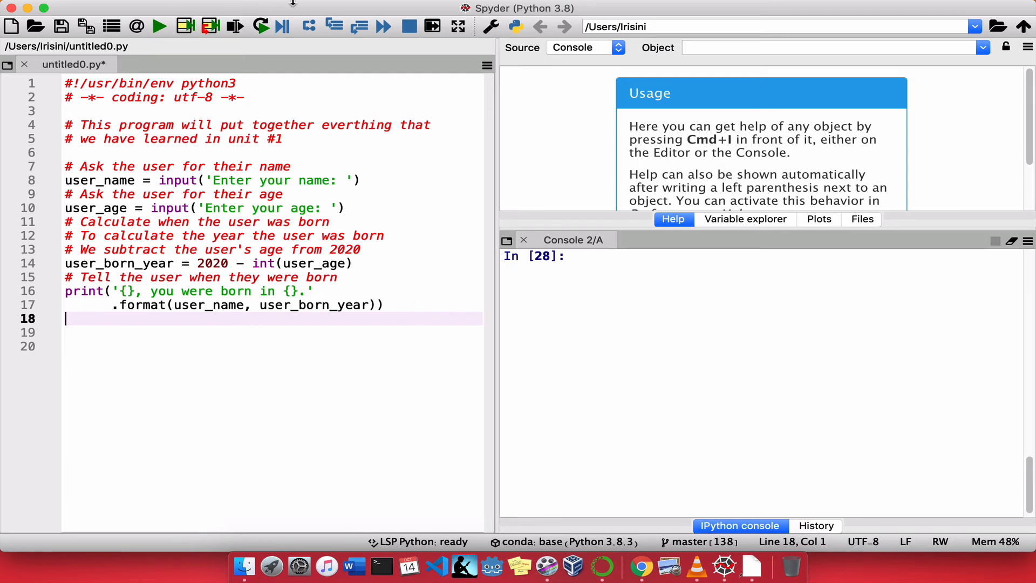
{"action": "mouse_move", "coordinate": [62, 26]}
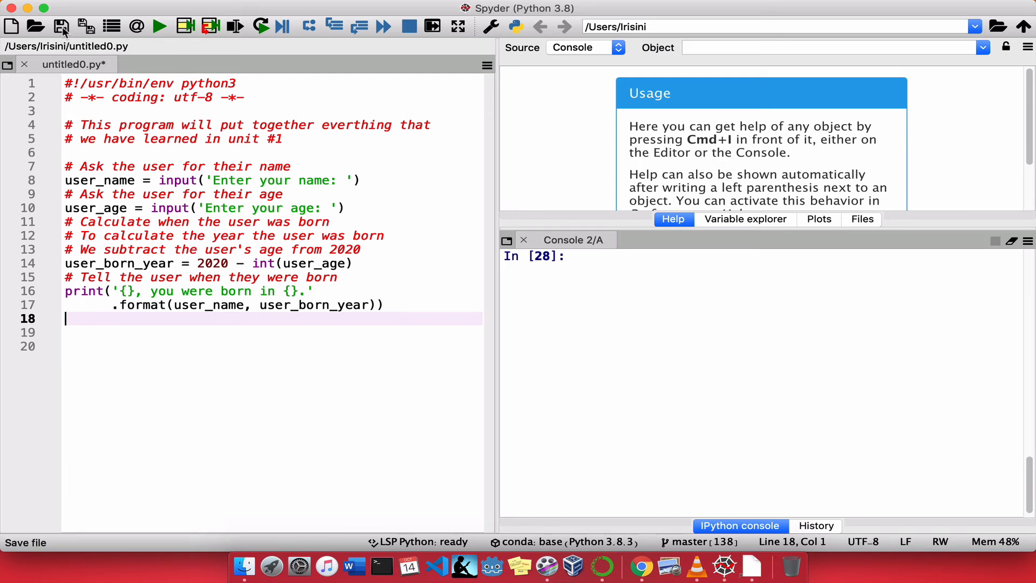
{"action": "mouse_move", "coordinate": [62, 27]}
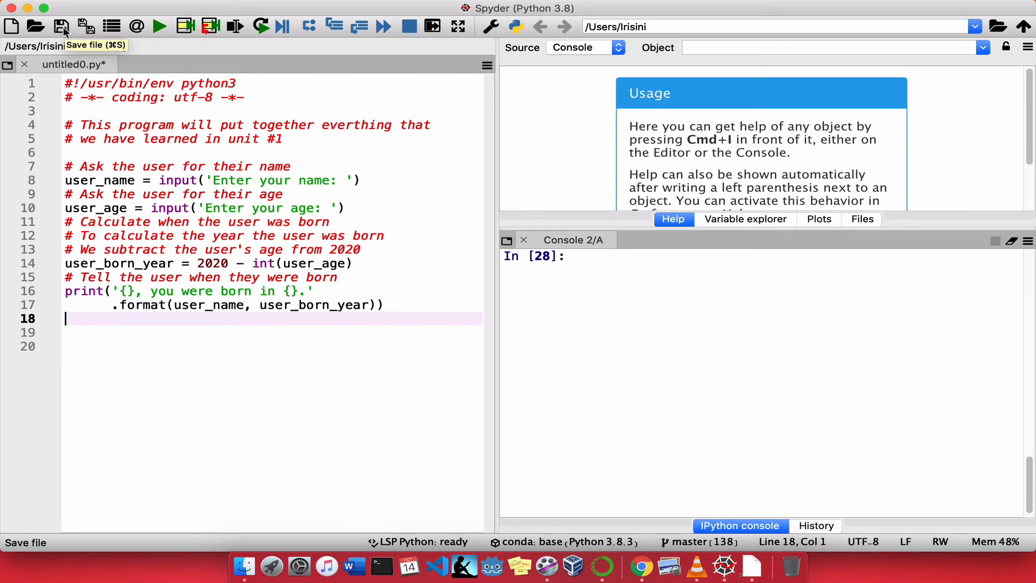
Step: Open the save-file dialog, which proposes the name untitled0.py
{"action": "left_click", "coordinate": [62, 26]}
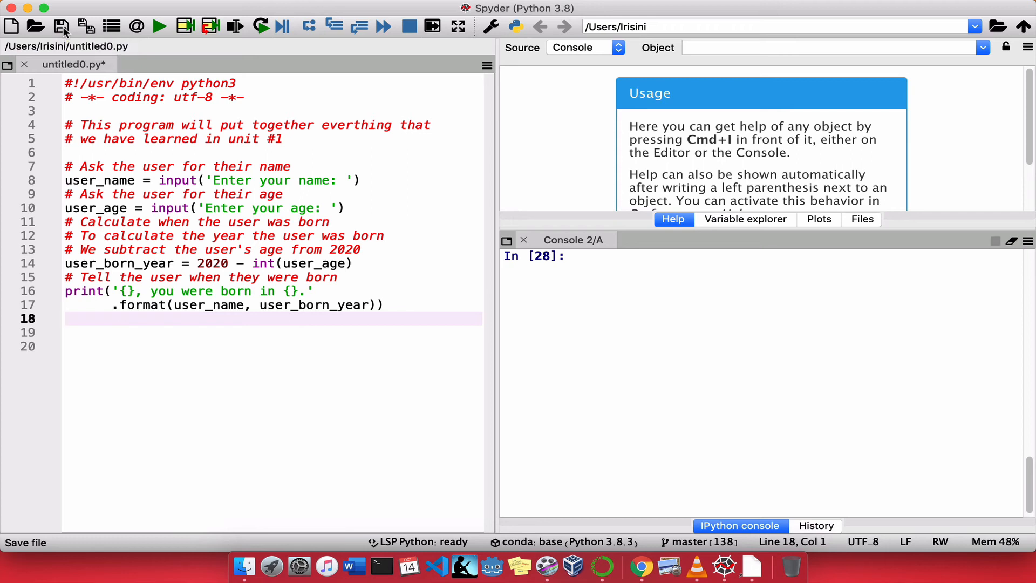
{"action": "left_click", "coordinate": [62, 26]}
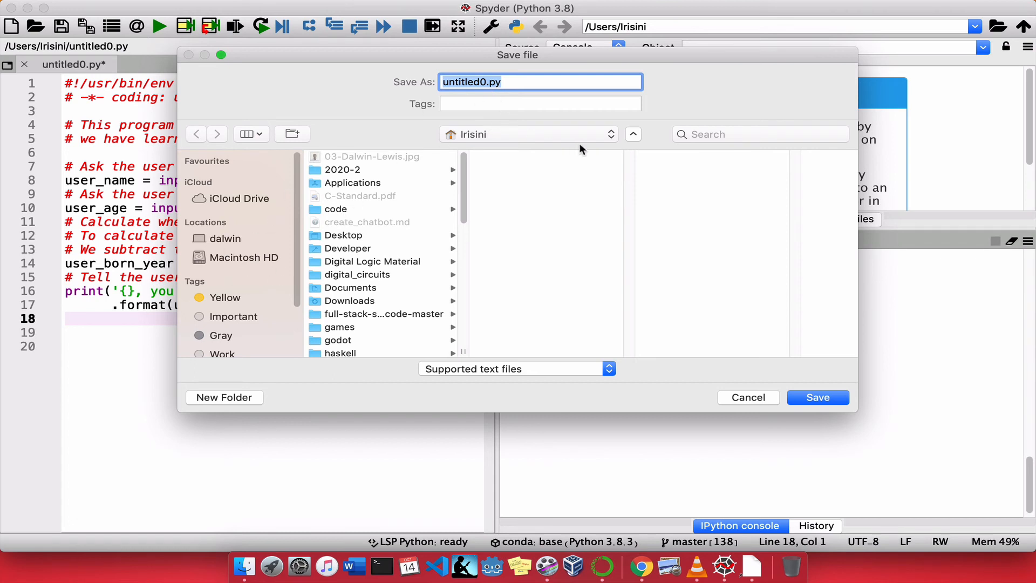
Step: Save the script into the Desktop folder under the file name user_year.py
{"action": "left_click", "coordinate": [527, 133]}
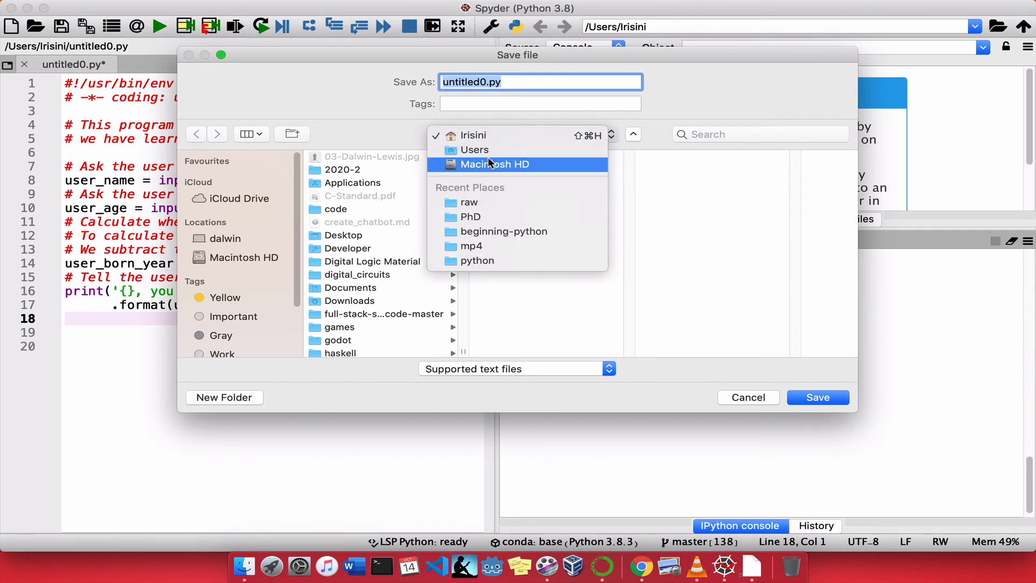
{"action": "mouse_move", "coordinate": [489, 136]}
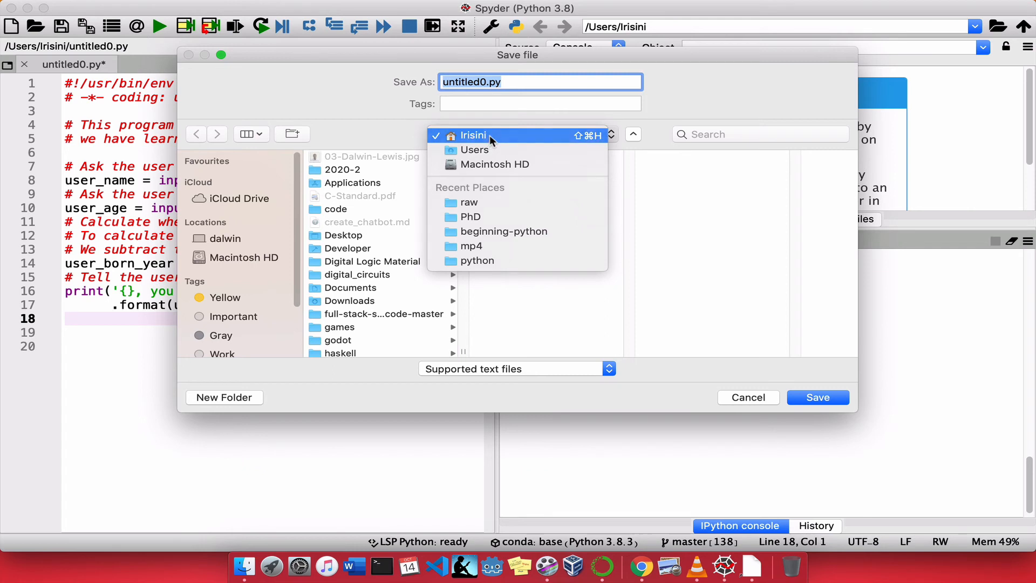
{"action": "left_click", "coordinate": [343, 235]}
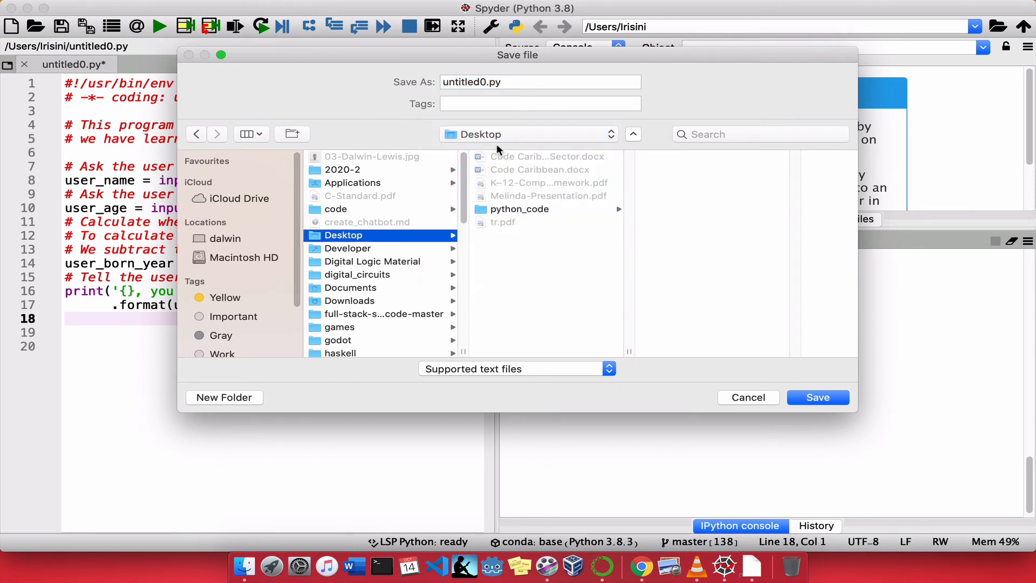
{"action": "left_click", "coordinate": [539, 81]}
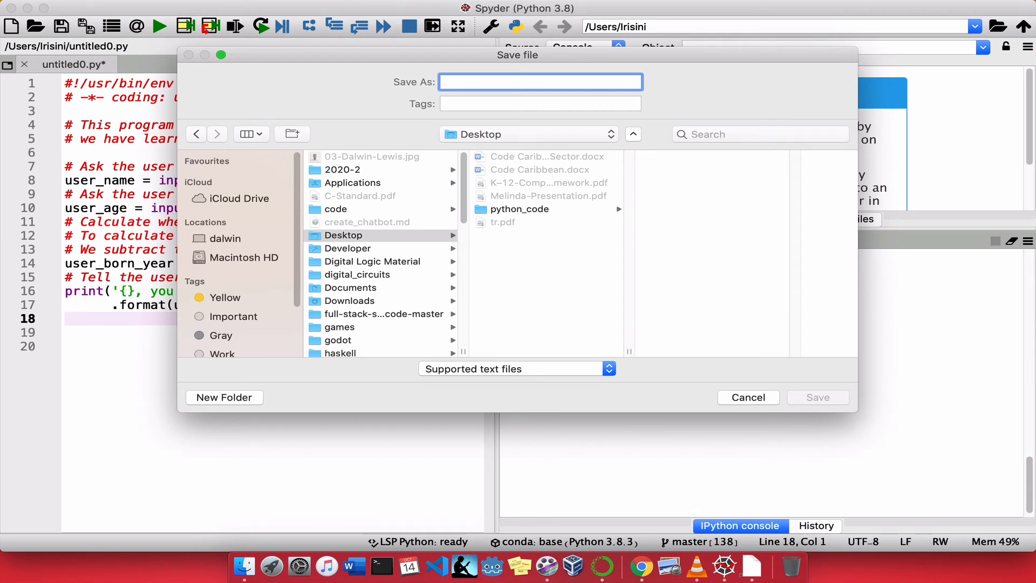
{"action": "type", "text": "user_"}
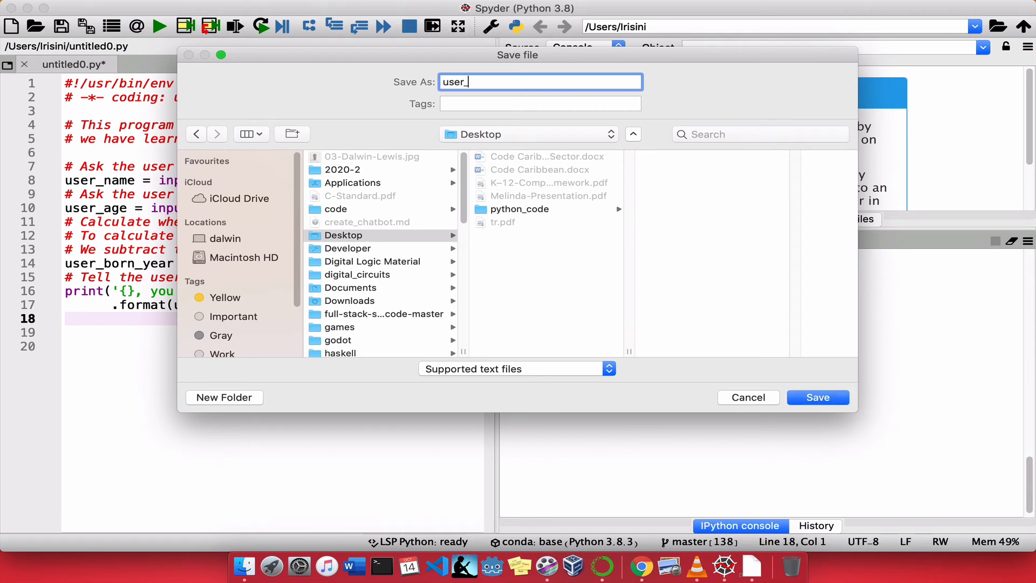
{"action": "type", "text": "year"}
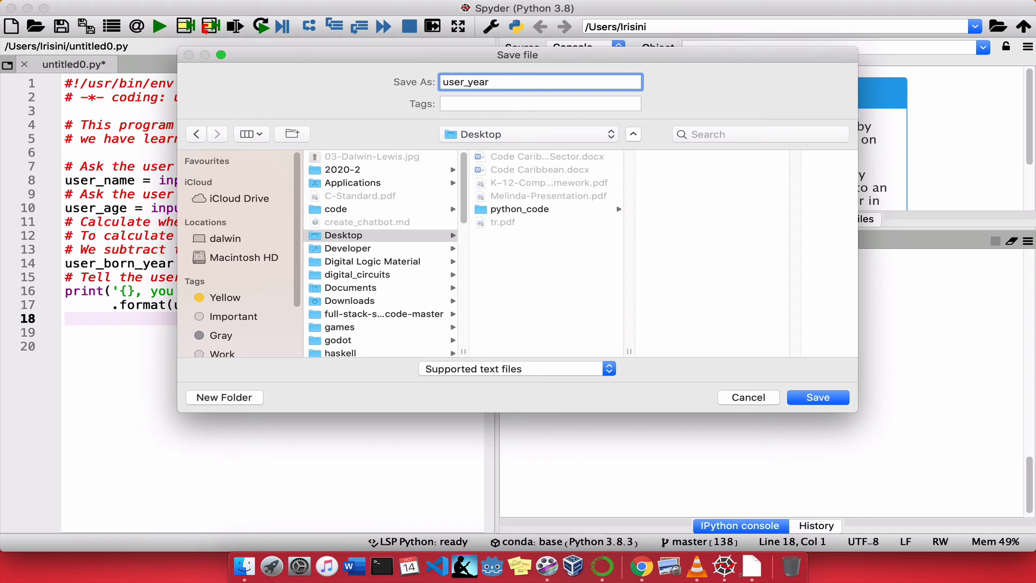
{"action": "type", "text": ".py"}
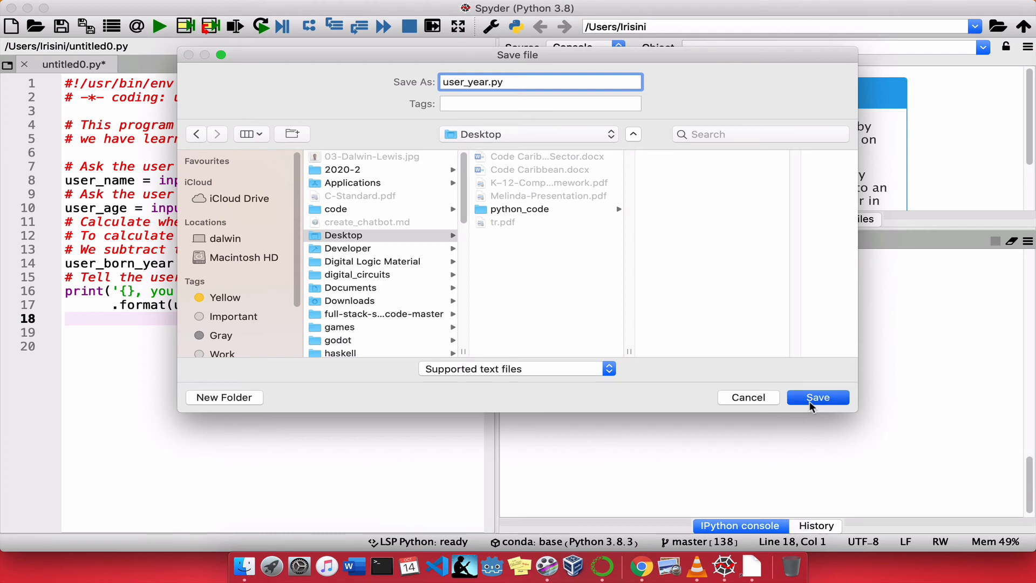
{"action": "left_click", "coordinate": [817, 397]}
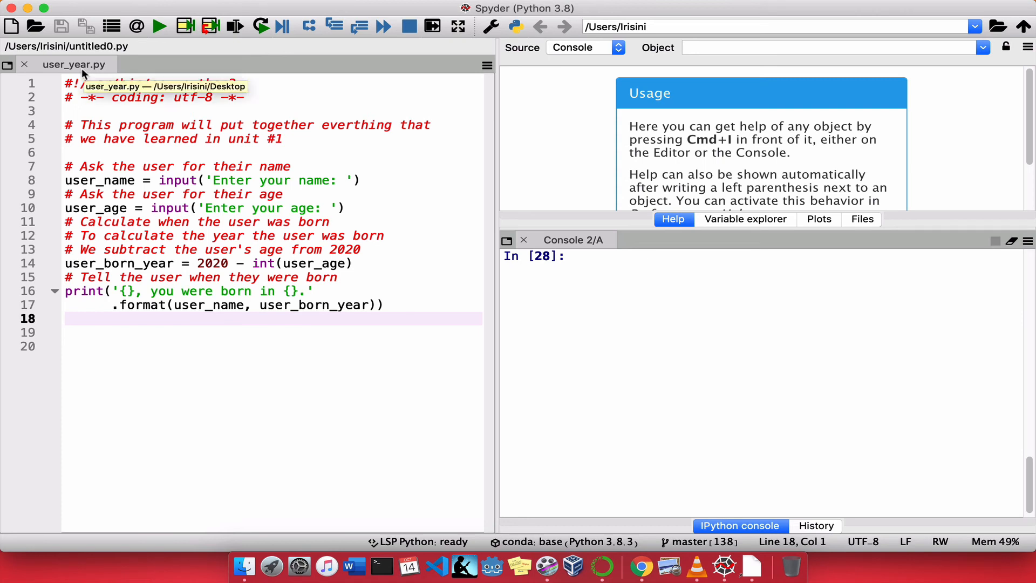
{"action": "mouse_move", "coordinate": [94, 344]}
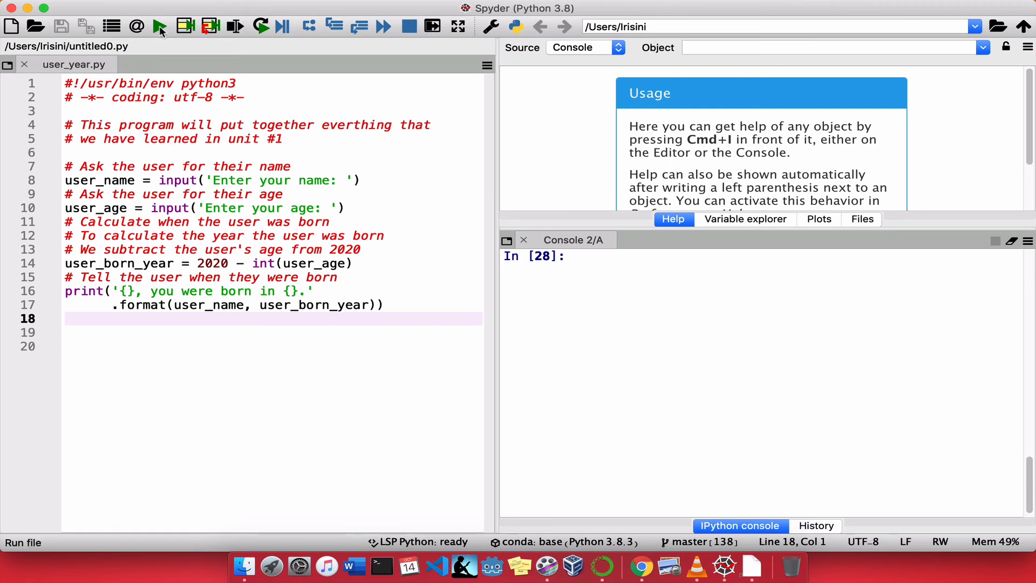
{"action": "mouse_move", "coordinate": [159, 26]}
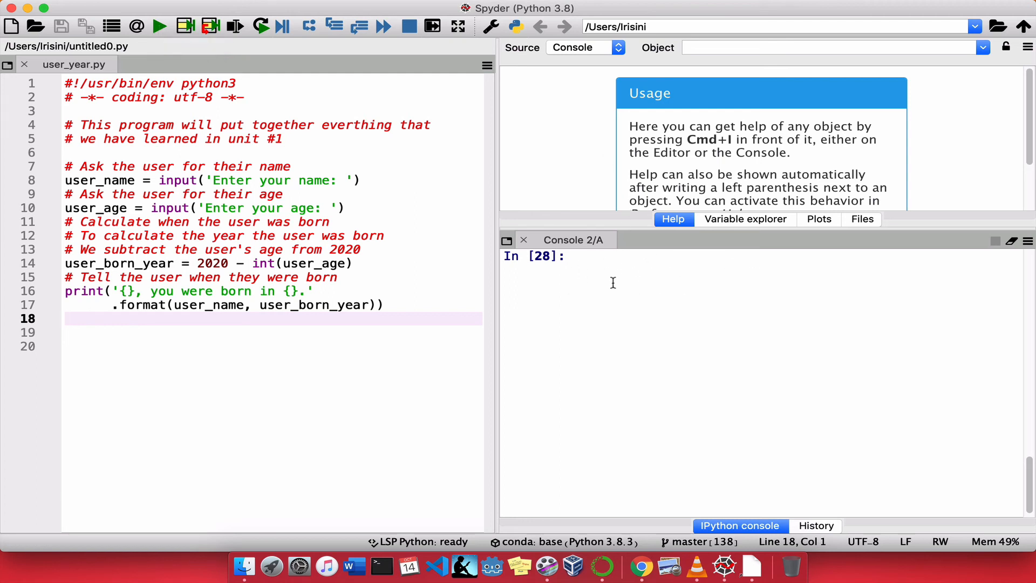
{"action": "mouse_move", "coordinate": [844, 291]}
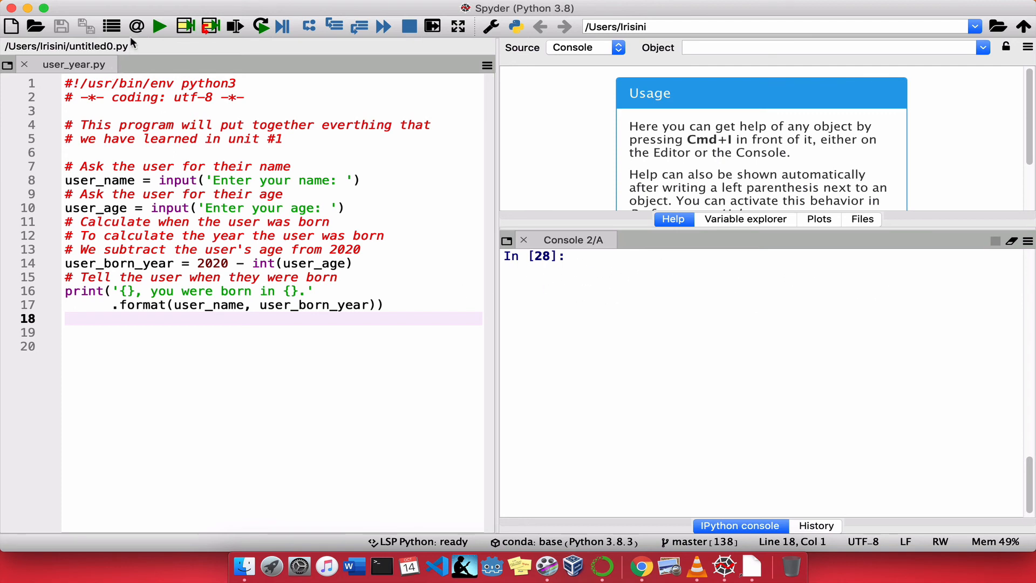
Step: Run user_year.py with the Run file button so the console prompts for a name
{"action": "left_click", "coordinate": [158, 27]}
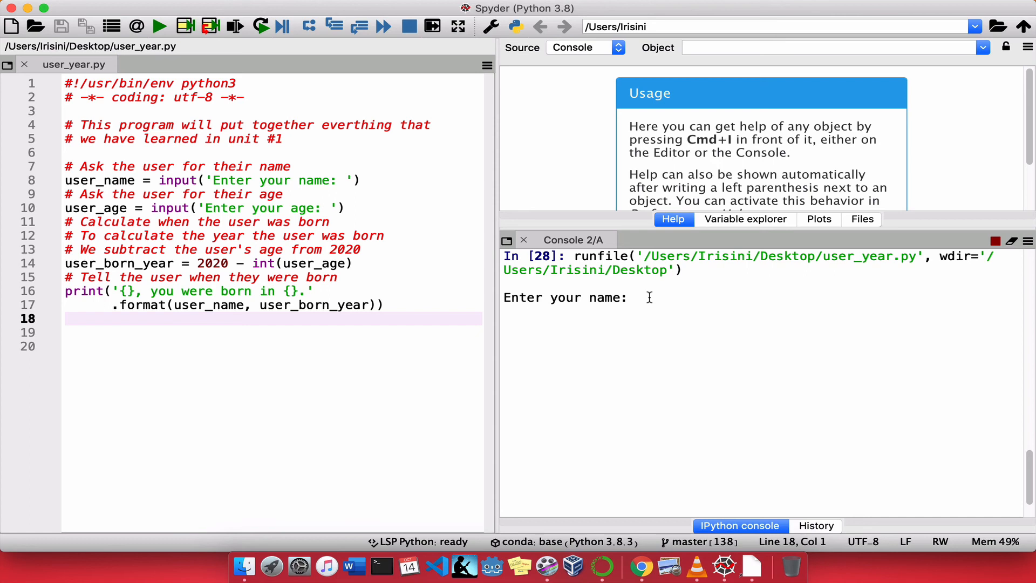
Step: Enter the name Jane, then type 41 at the age prompt
{"action": "type", "text": "J"}
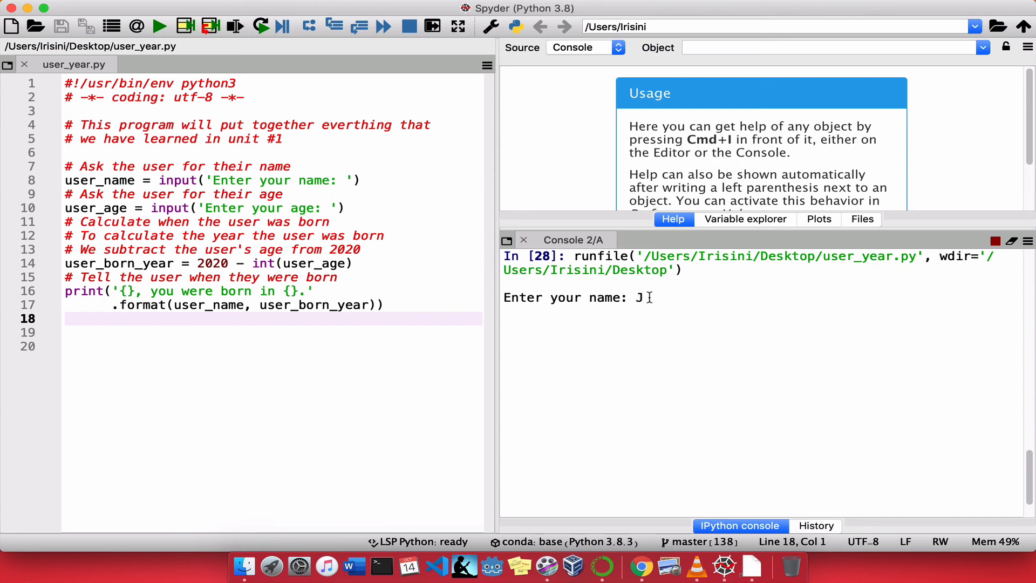
{"action": "type", "text": "ane"}
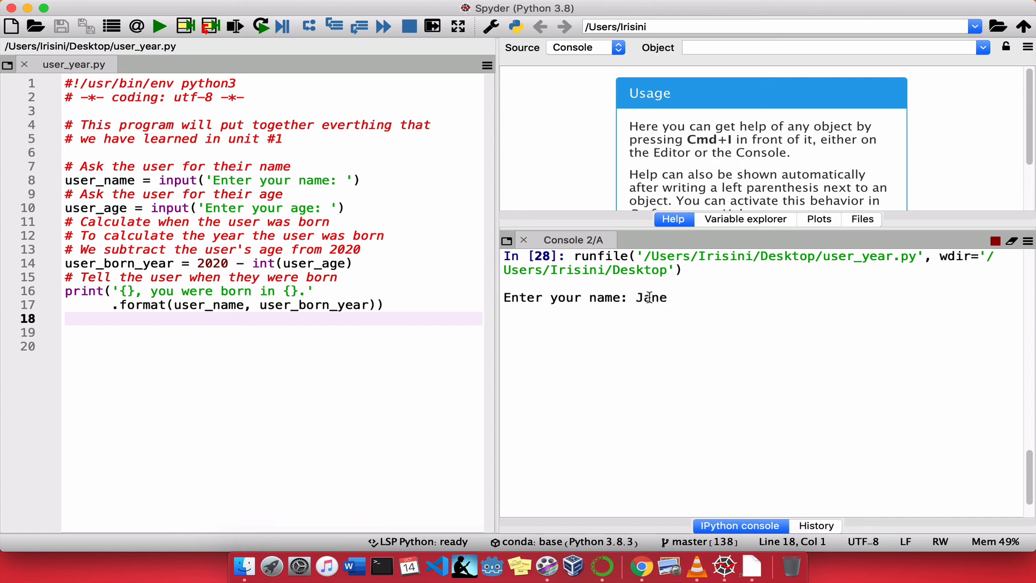
{"action": "key", "text": "enter"}
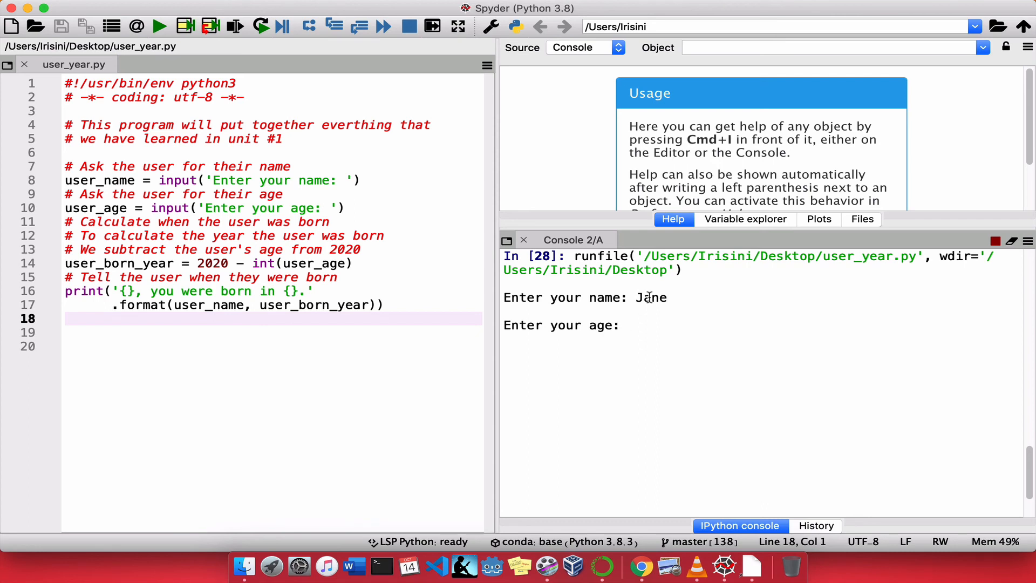
{"action": "type", "text": "41"}
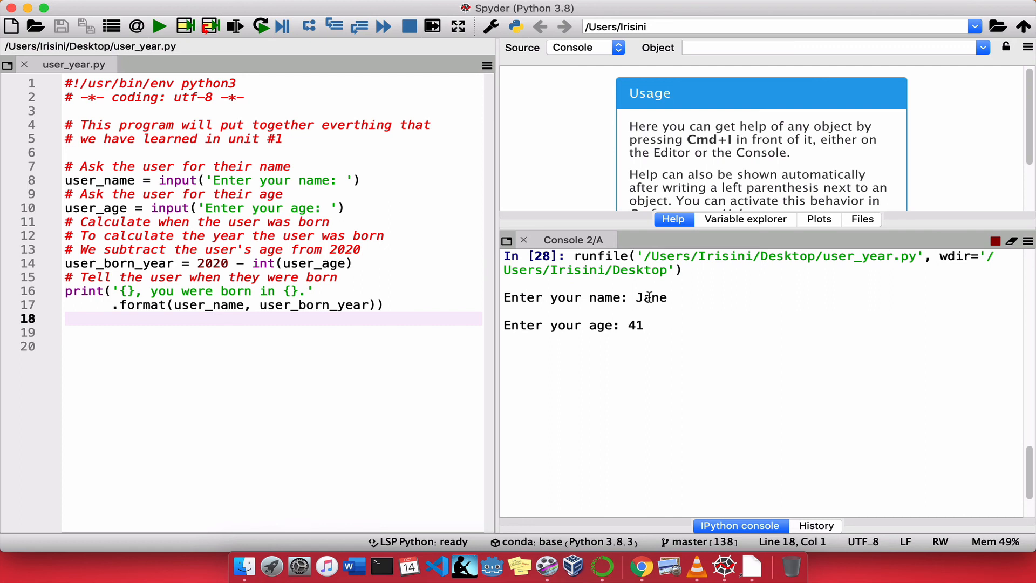